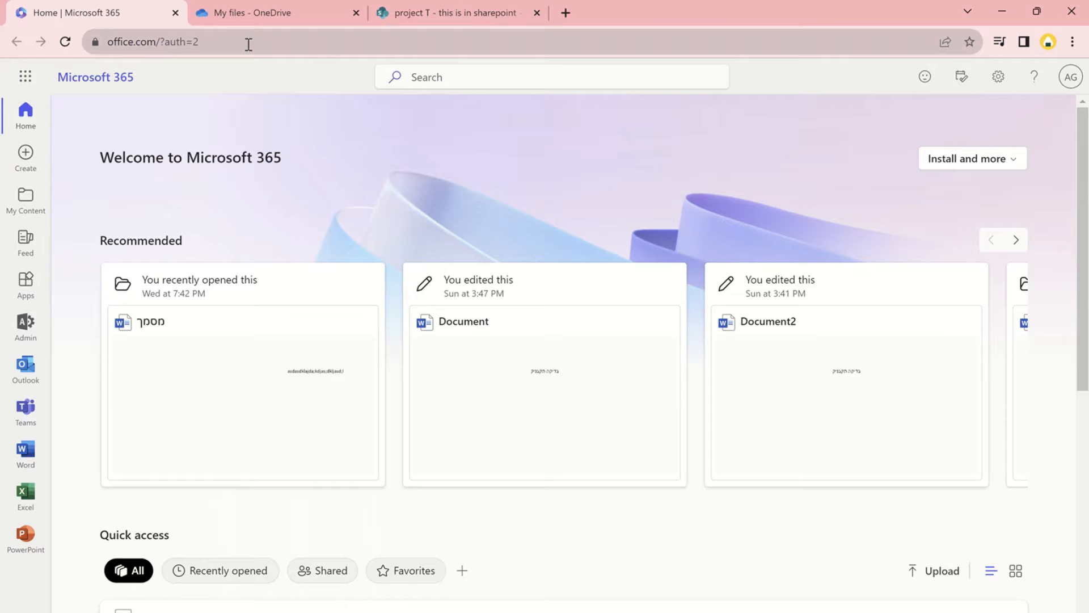
From the Microsoft 365 app launcher, open all apps and search 'cli' for Clipchamp.
left_click(25, 77)
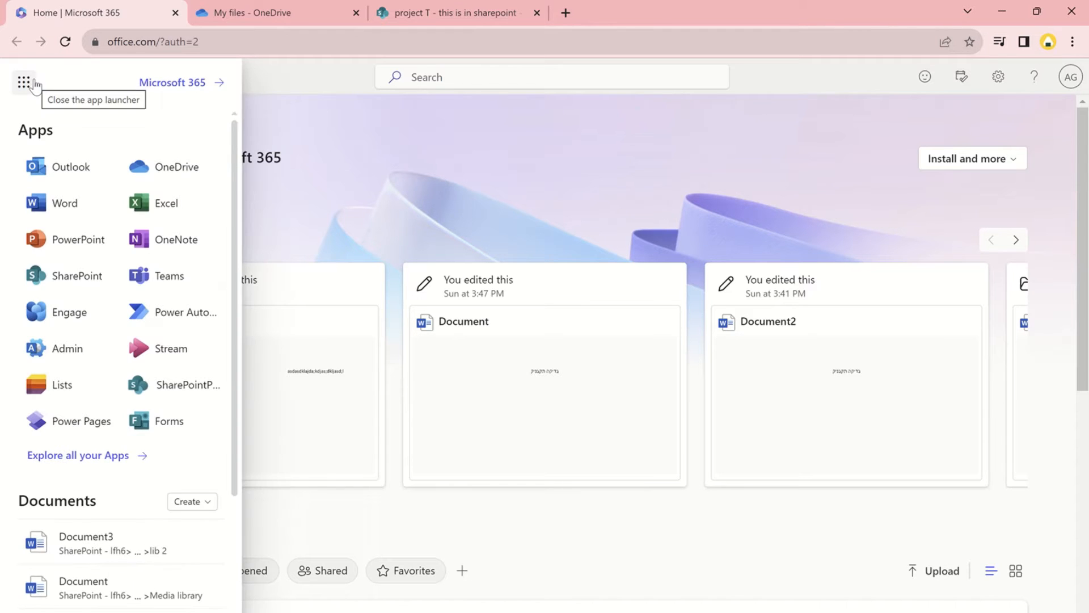
mouse_move(169, 459)
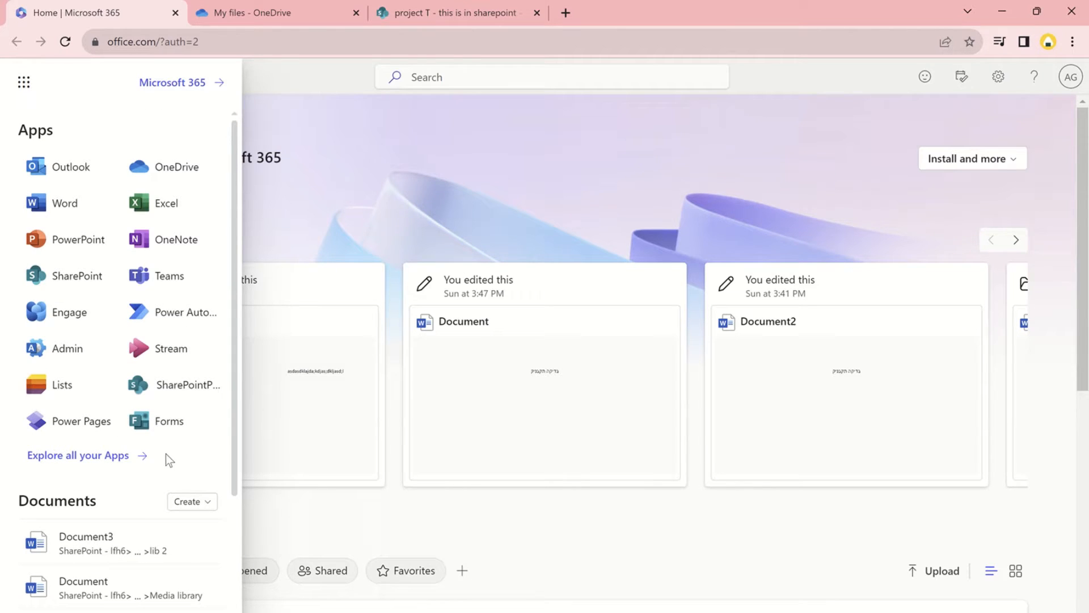
left_click(78, 455)
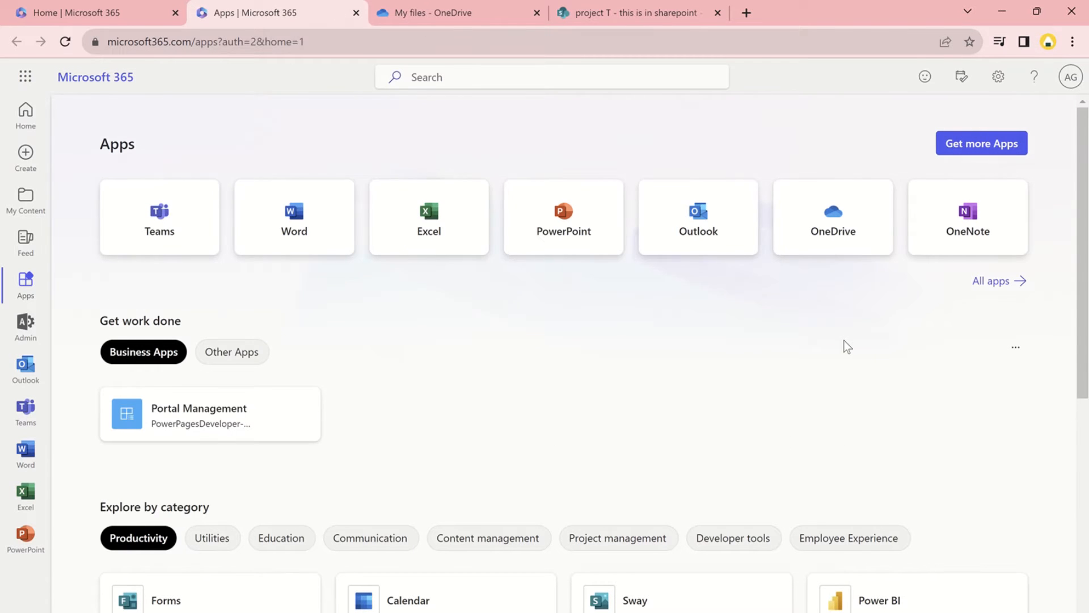
scroll("down", 3)
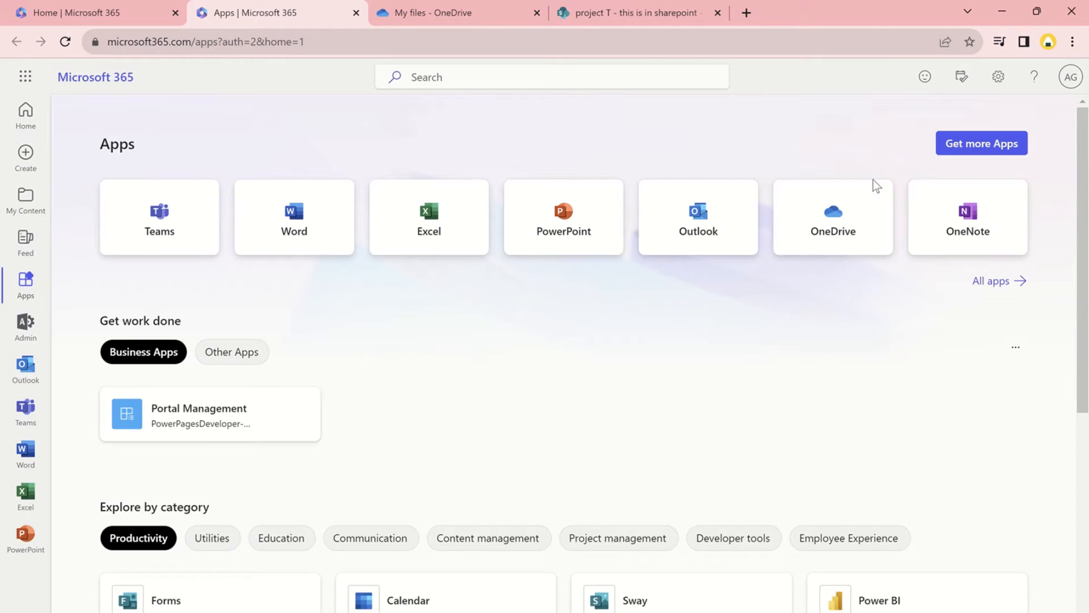
type("cli")
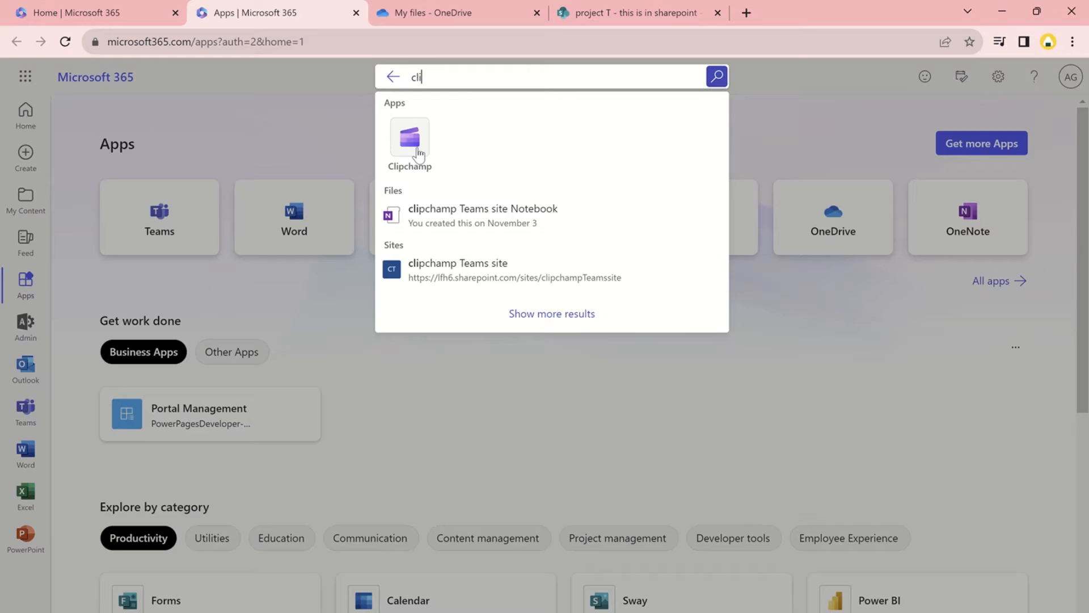
Launch Clipchamp and create a blank video, opening Video Project 7.
left_click(409, 139)
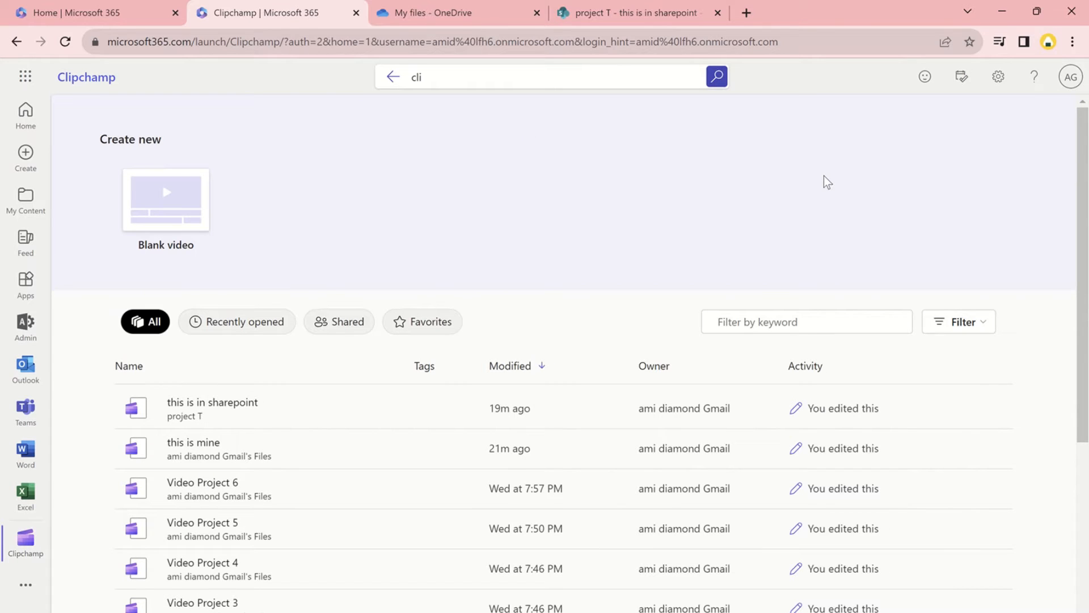
mouse_move(759, 186)
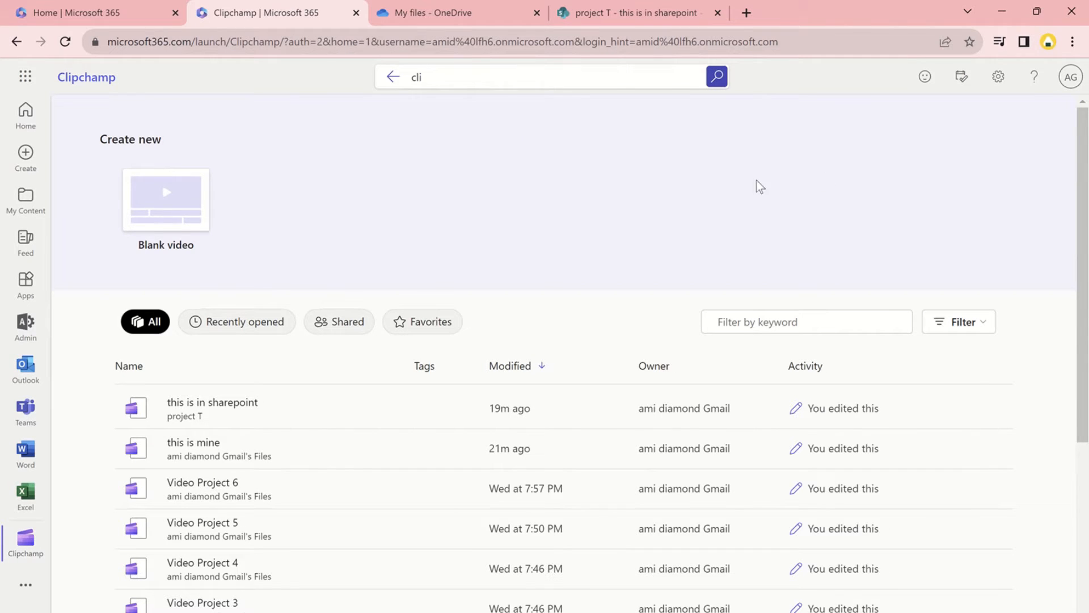
mouse_move(180, 208)
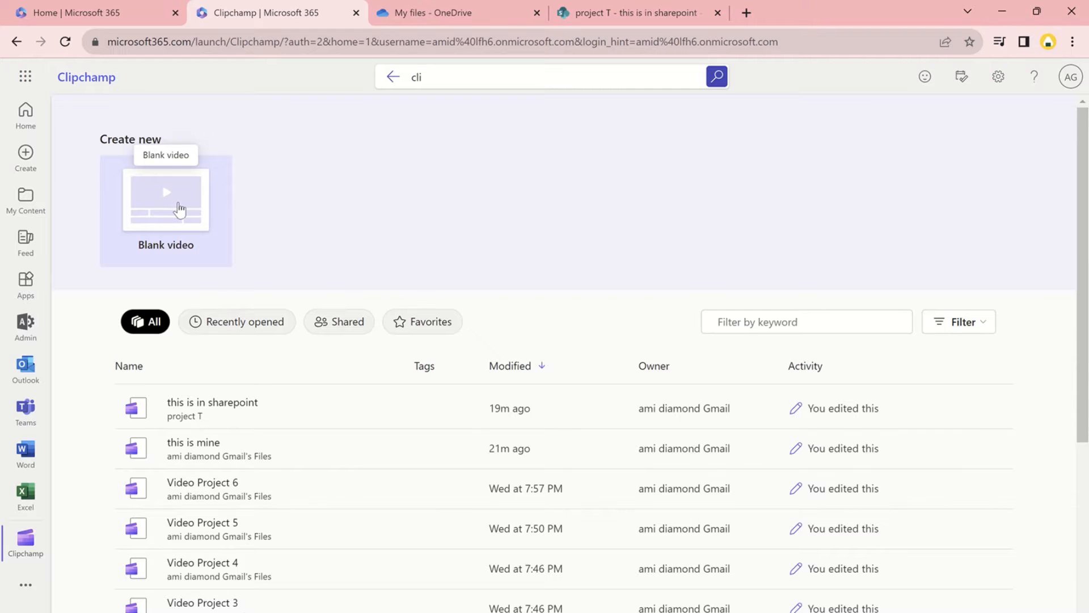
left_click(165, 200)
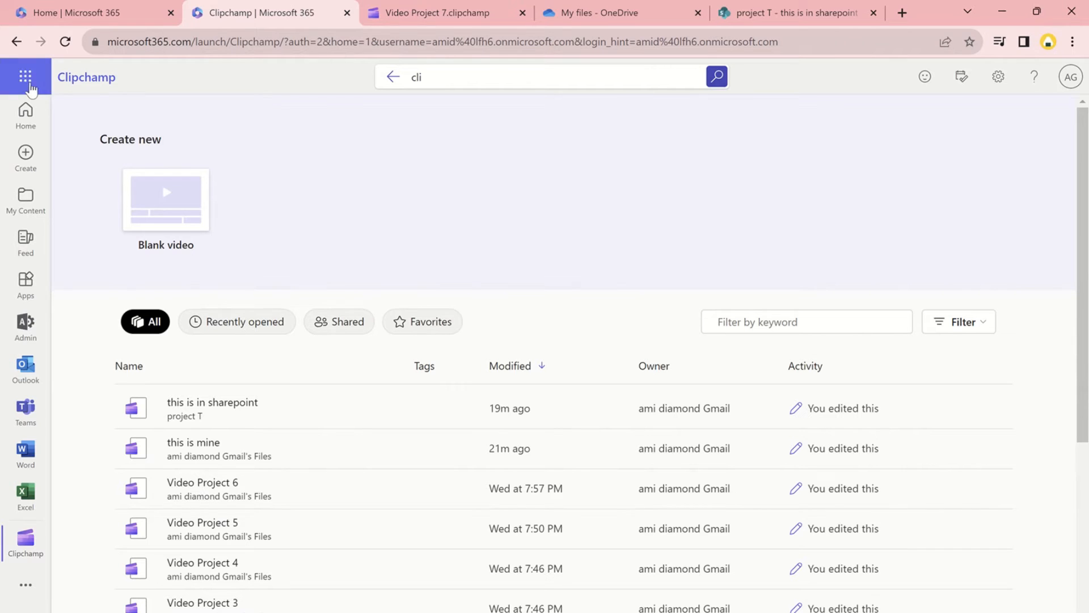
Create a new Clipchamp video from the clipchamp Teams site's Documents library in SharePoint.
left_click(25, 77)
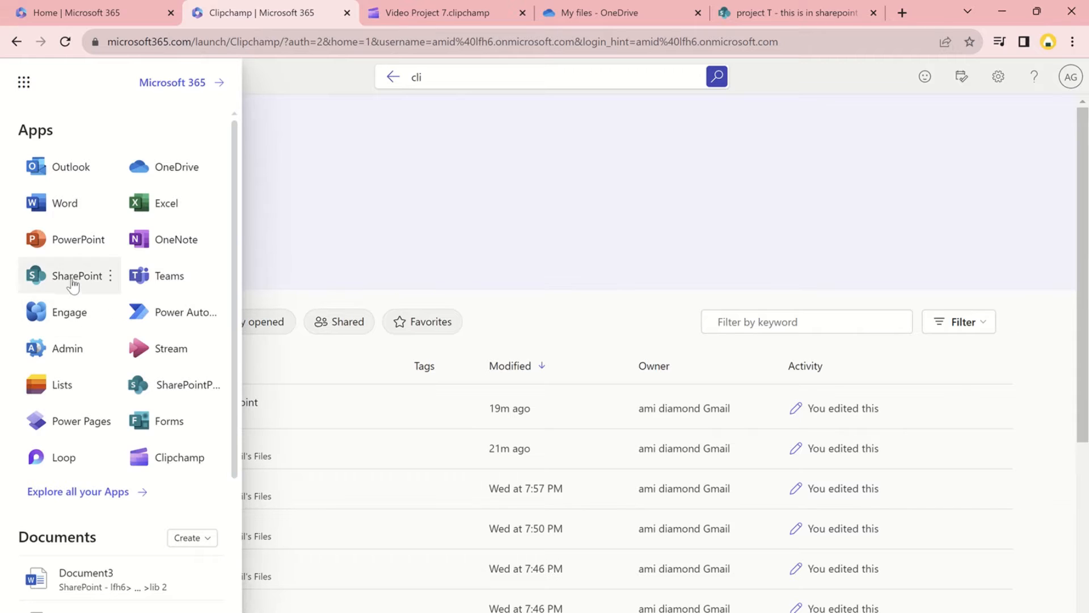
left_click(76, 275)
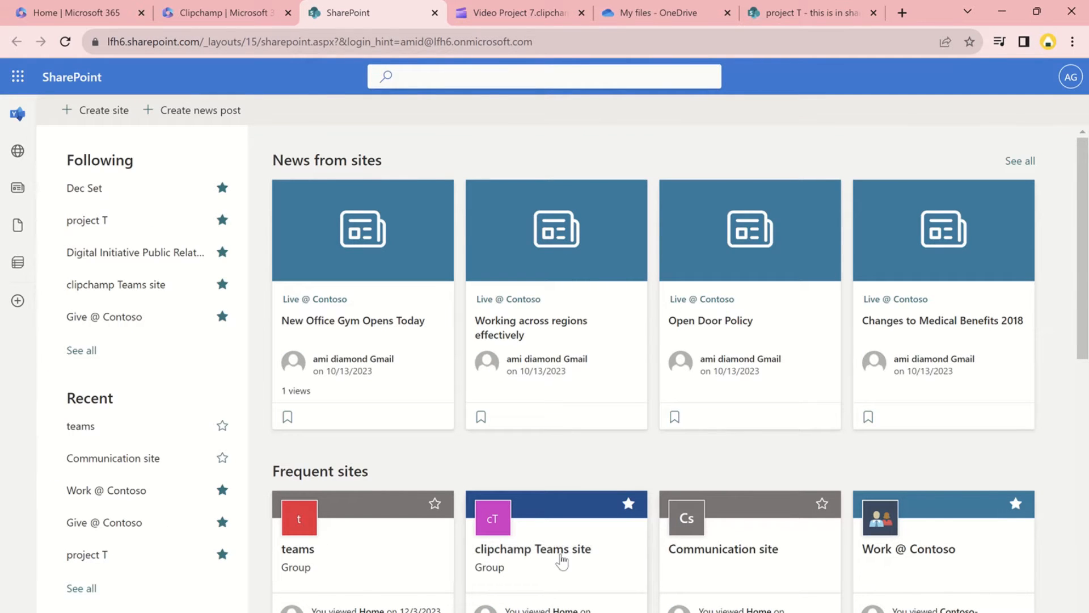
left_click(533, 548)
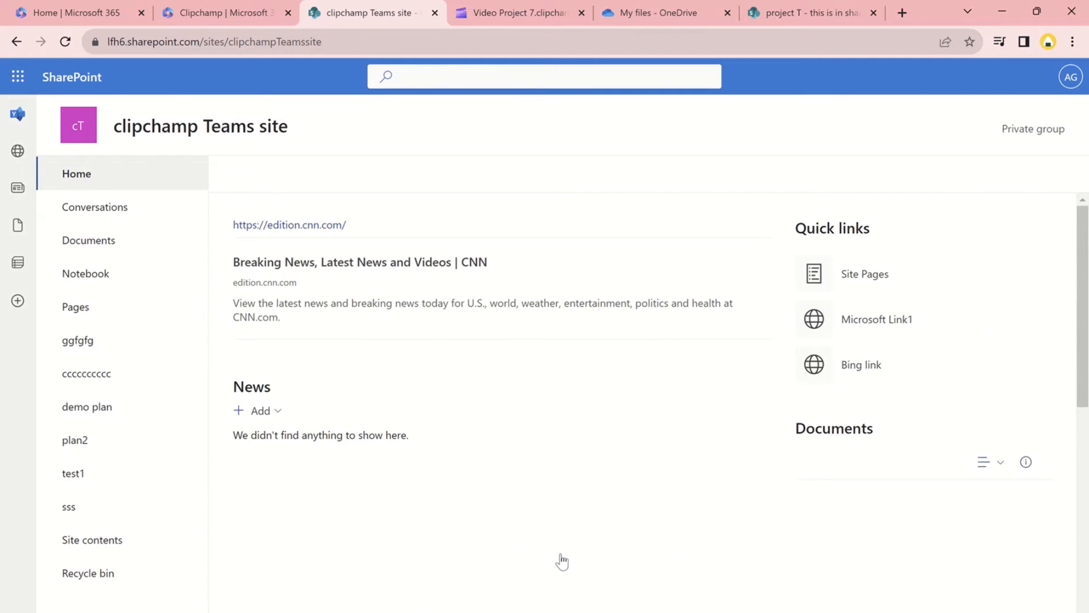
left_click(90, 239)
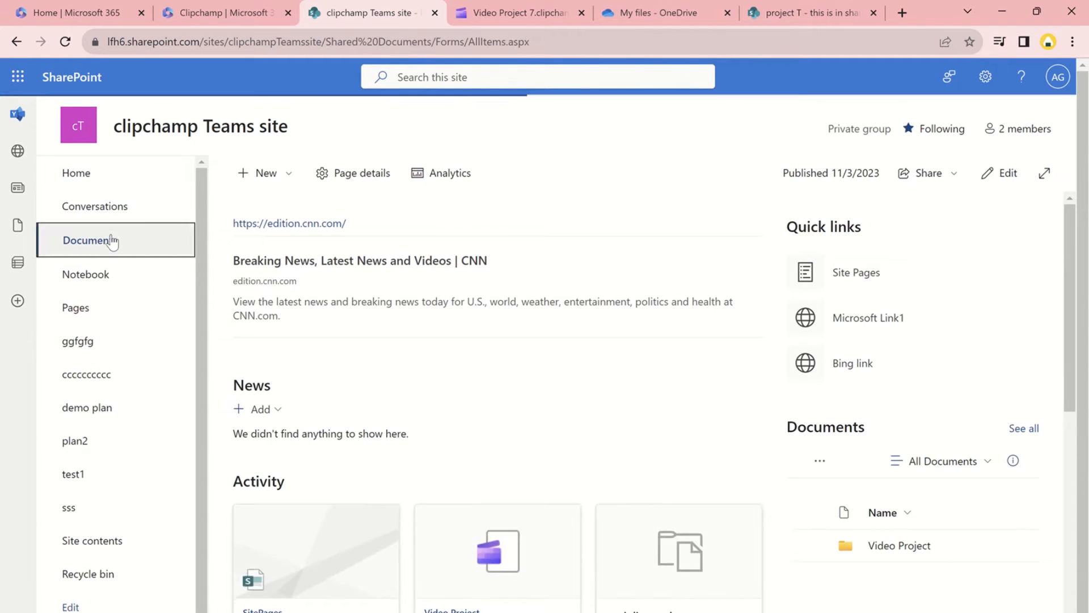
left_click(90, 239)
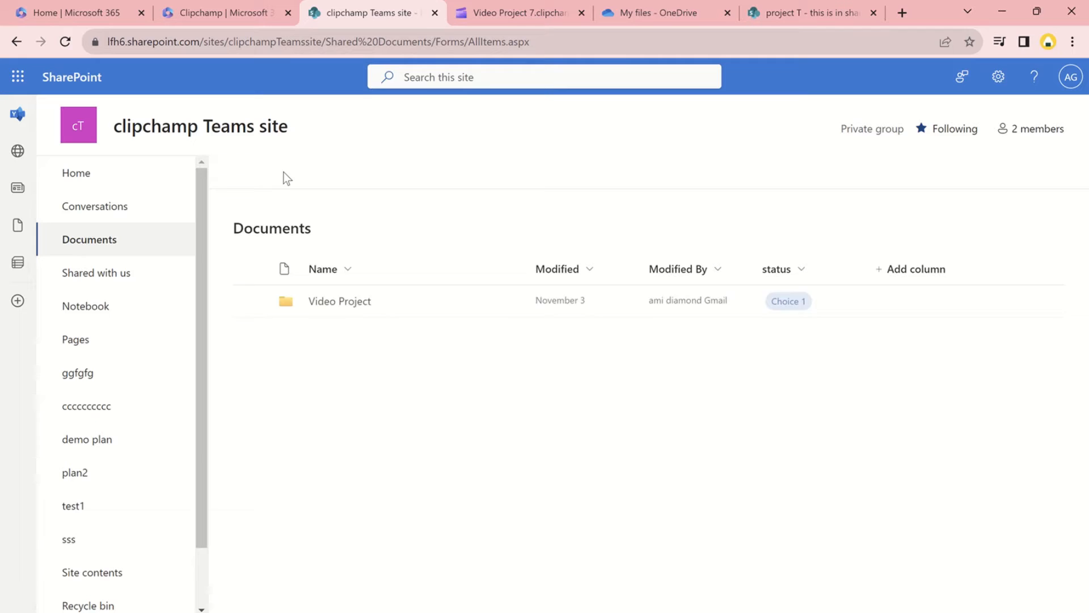
left_click(271, 171)
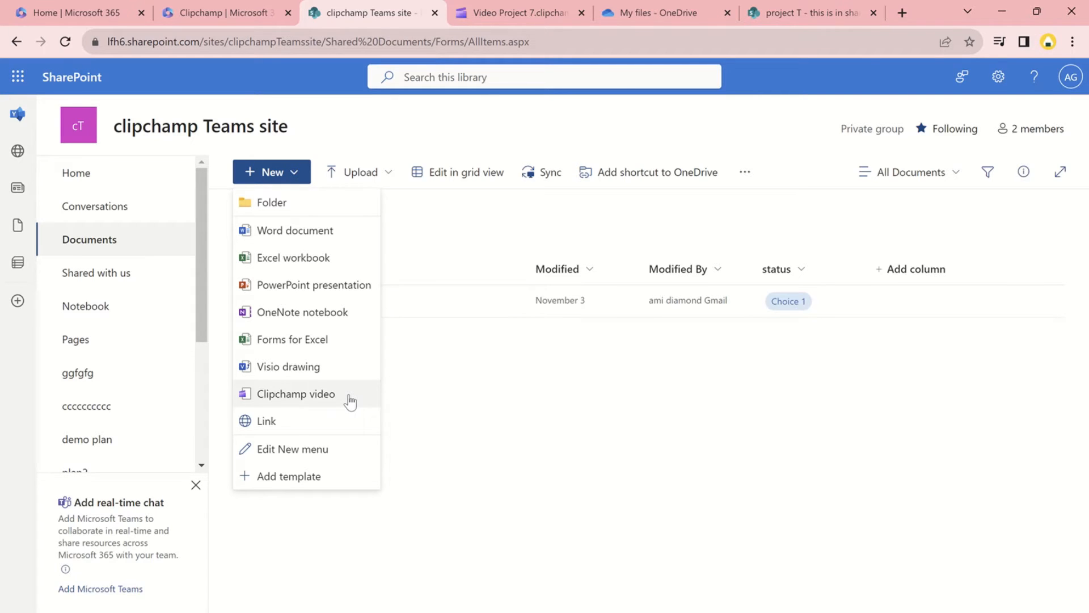
left_click(295, 394)
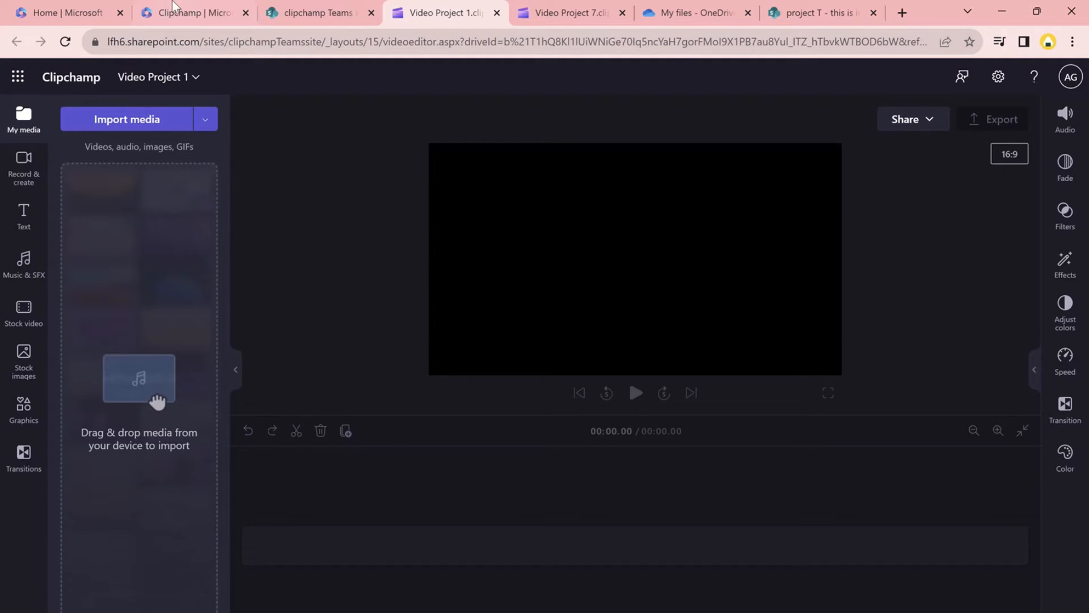
Back on the Clipchamp home tab, start another blank video, Video Project 8.
left_click(188, 13)
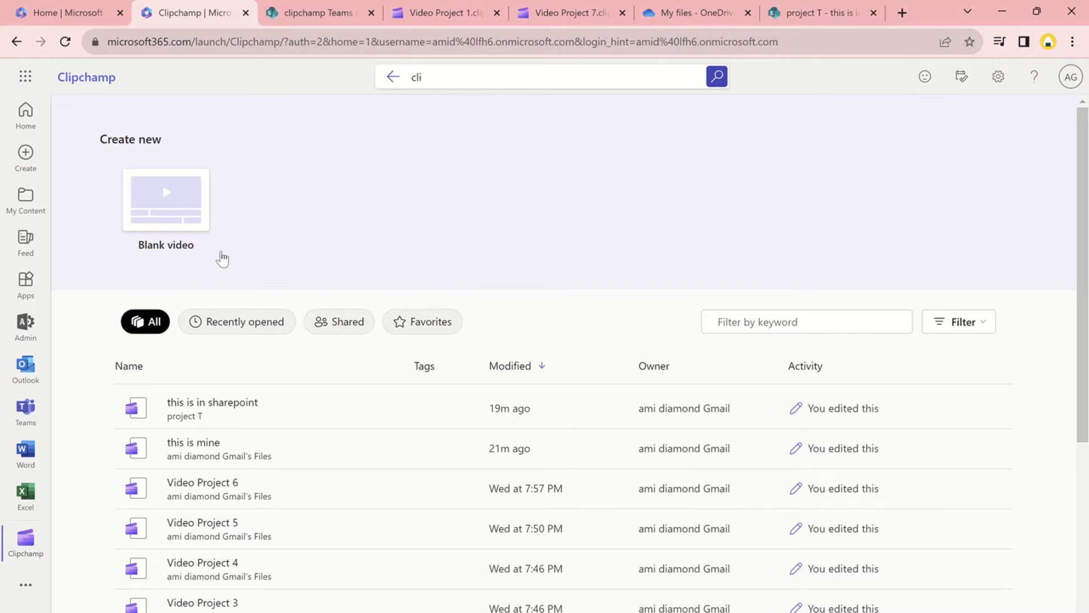
mouse_move(192, 216)
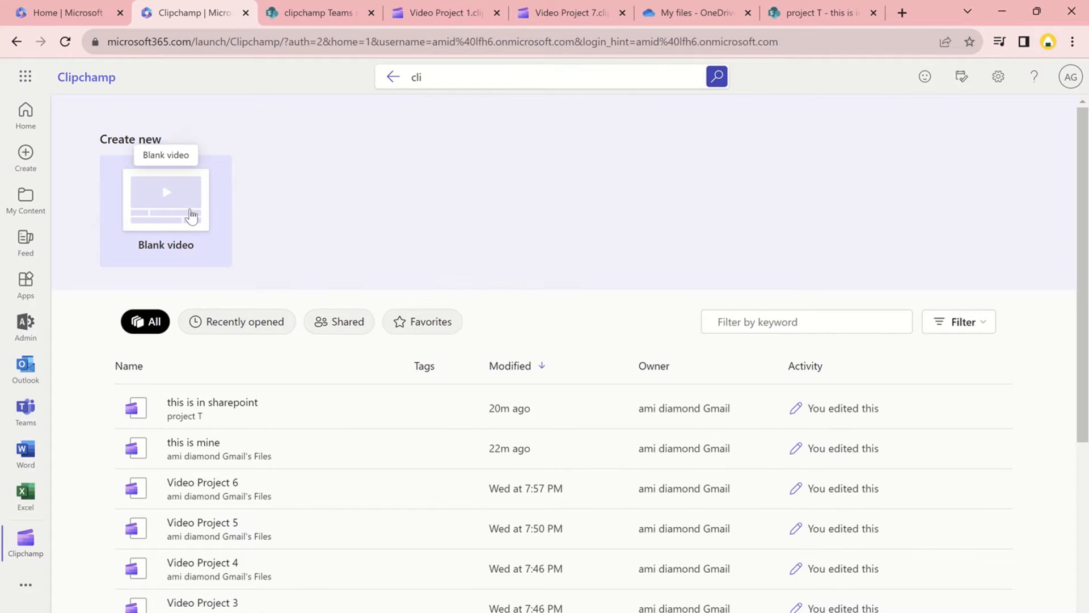
mouse_move(152, 224)
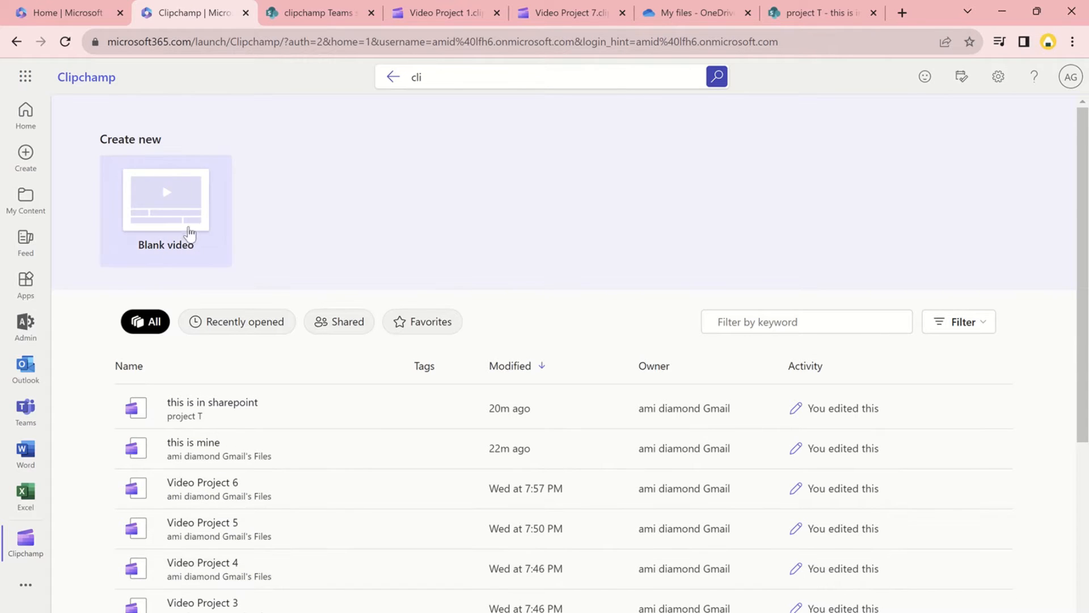
left_click(165, 201)
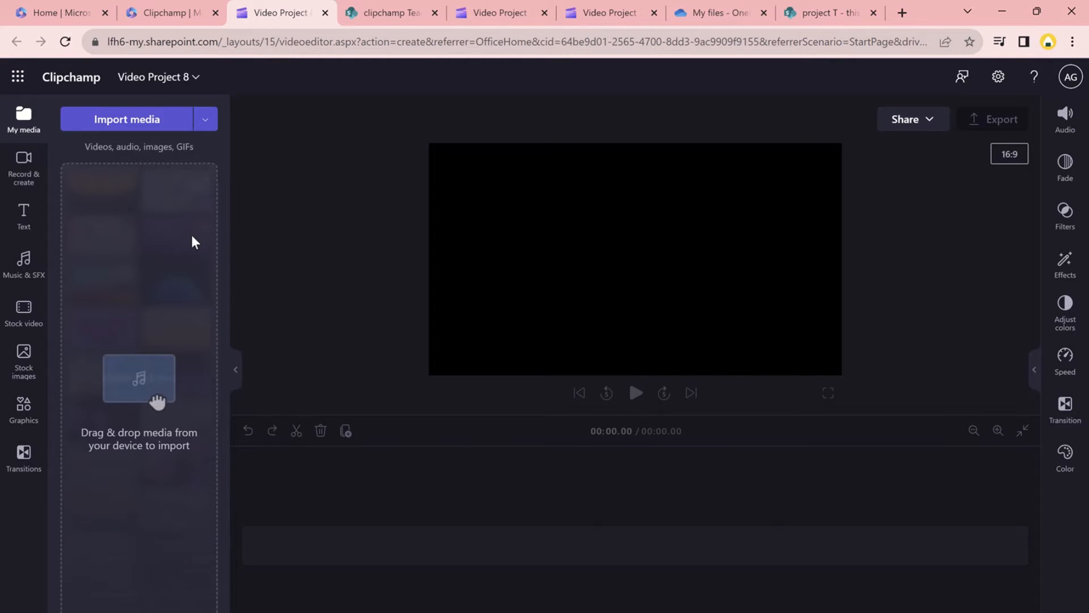
Change the project's file name from Video Project 8 to 'video ami'.
left_click(154, 77)
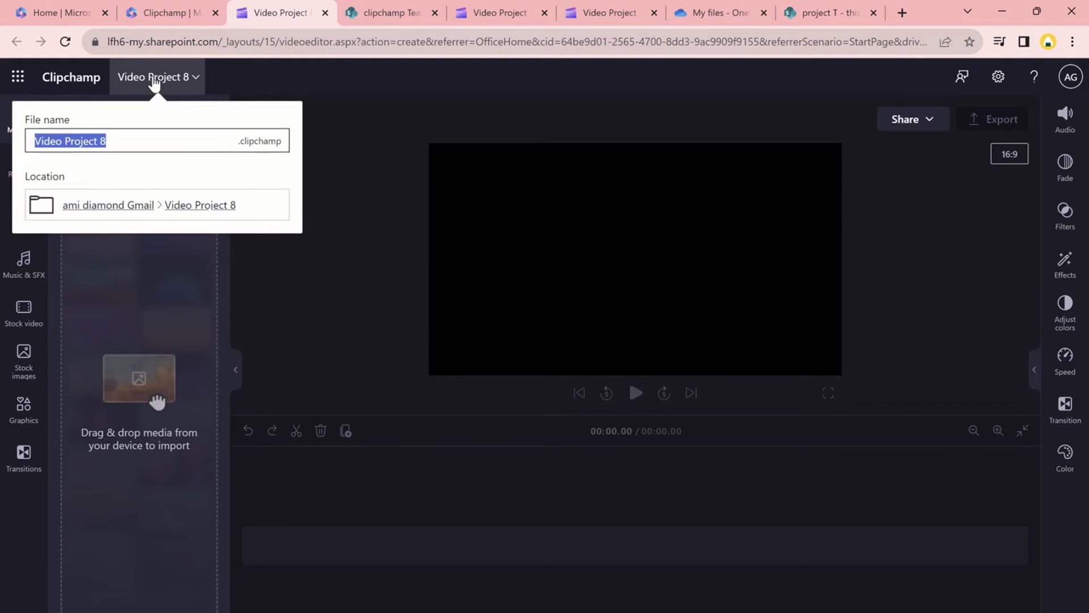
type("ami")
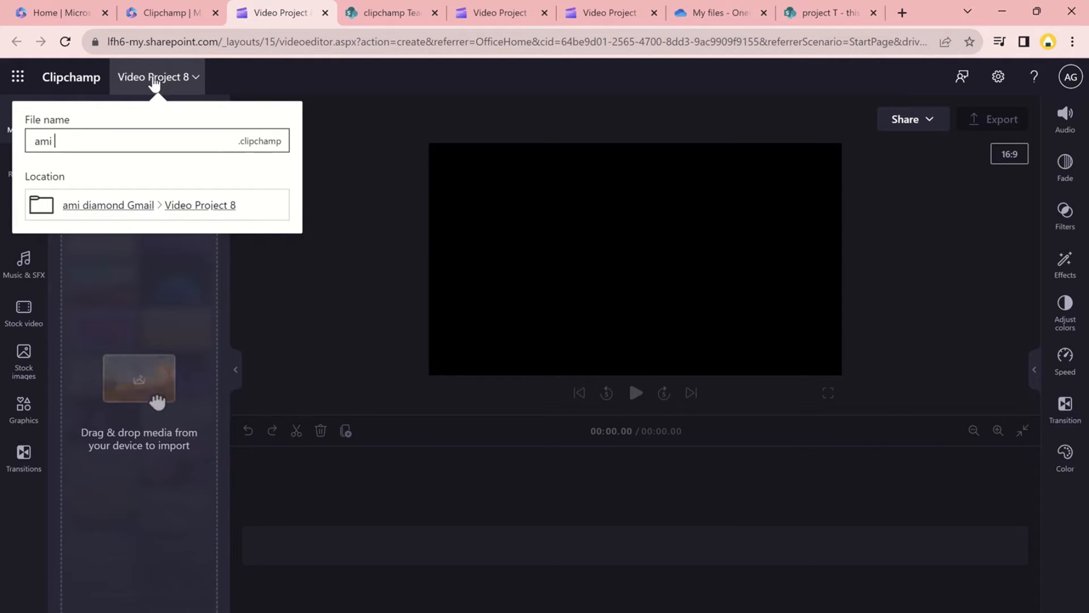
type("video ami")
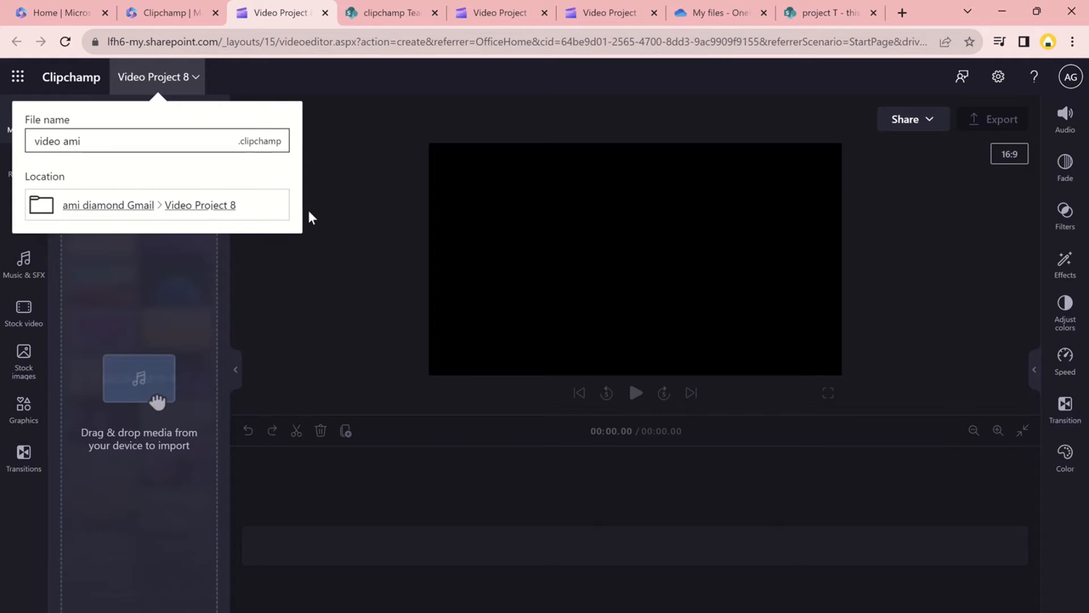
left_click(64, 141)
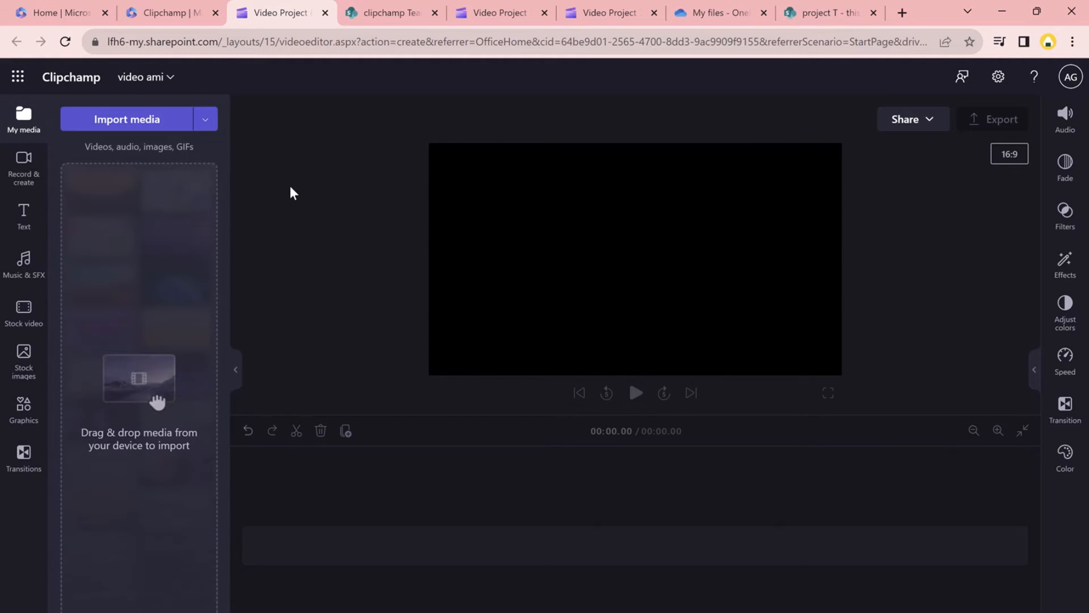
Import the 8-second video clip from local files through Import media's Browse files.
left_click(205, 118)
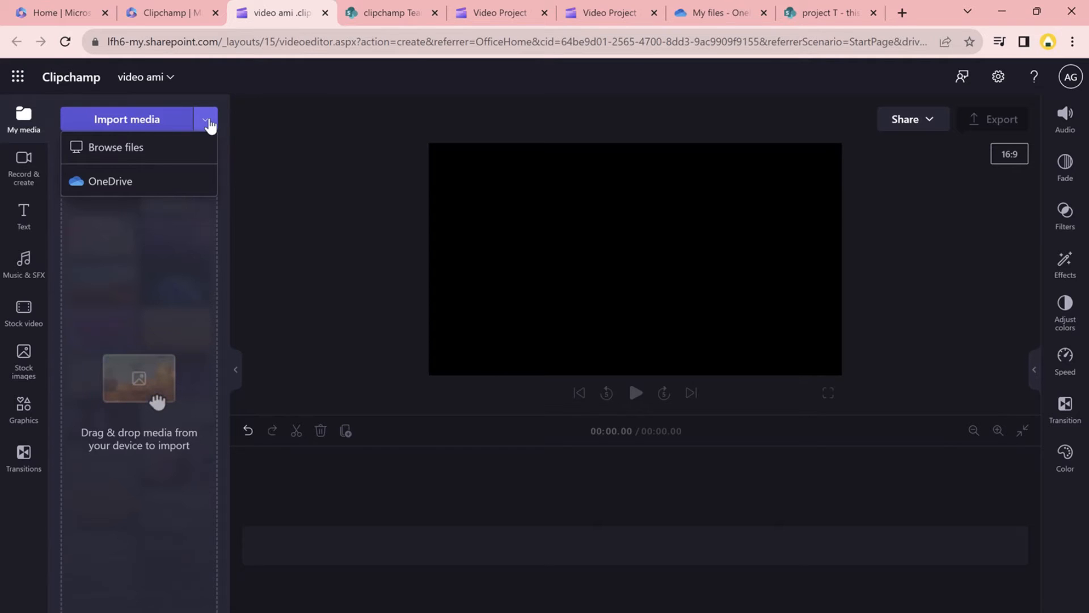
left_click(24, 167)
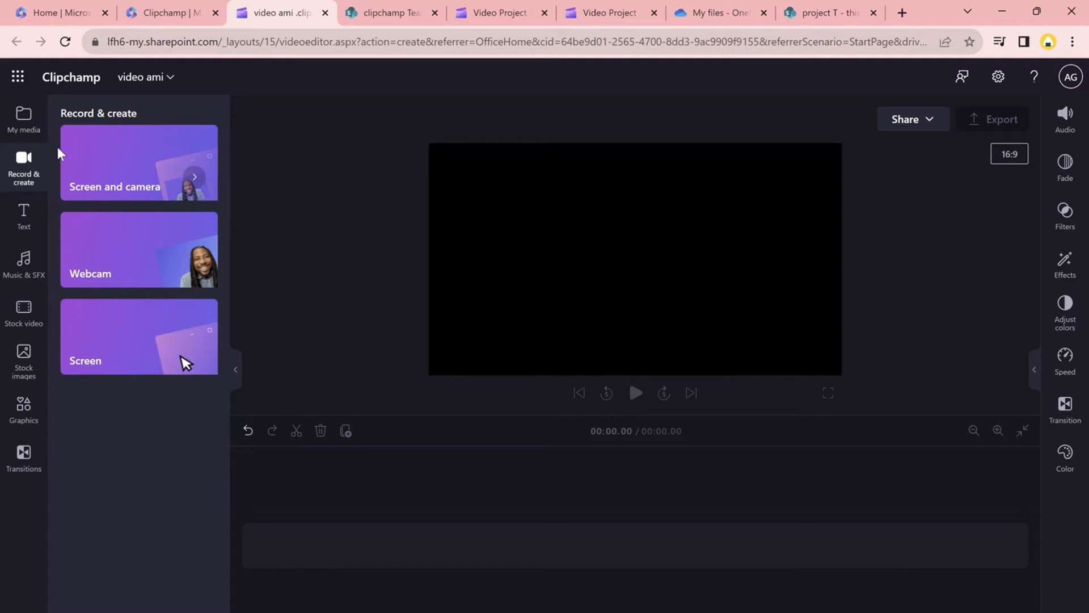
left_click(24, 118)
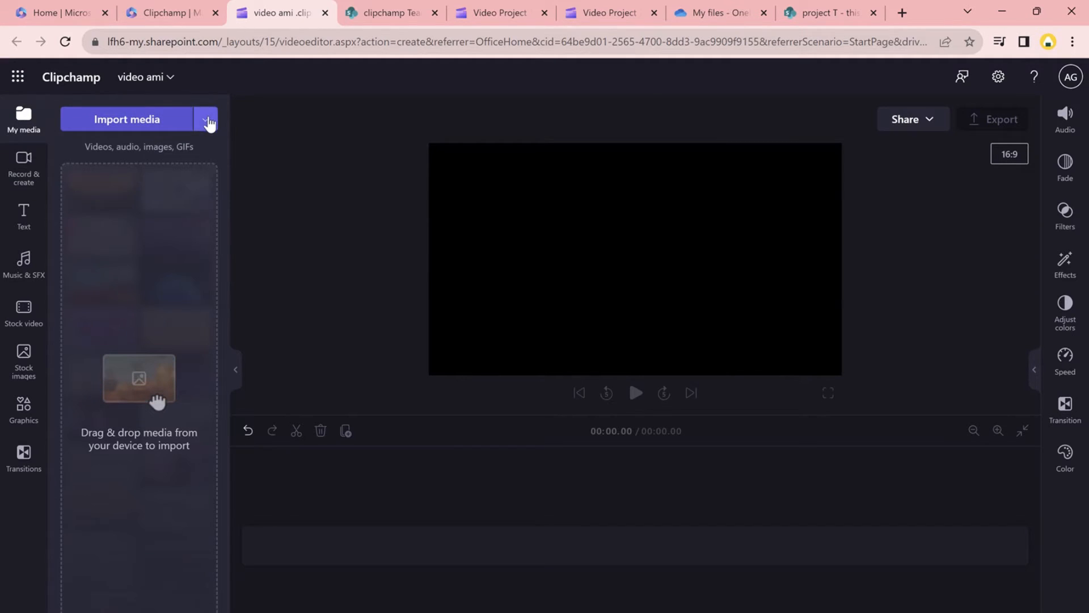
left_click(204, 119)
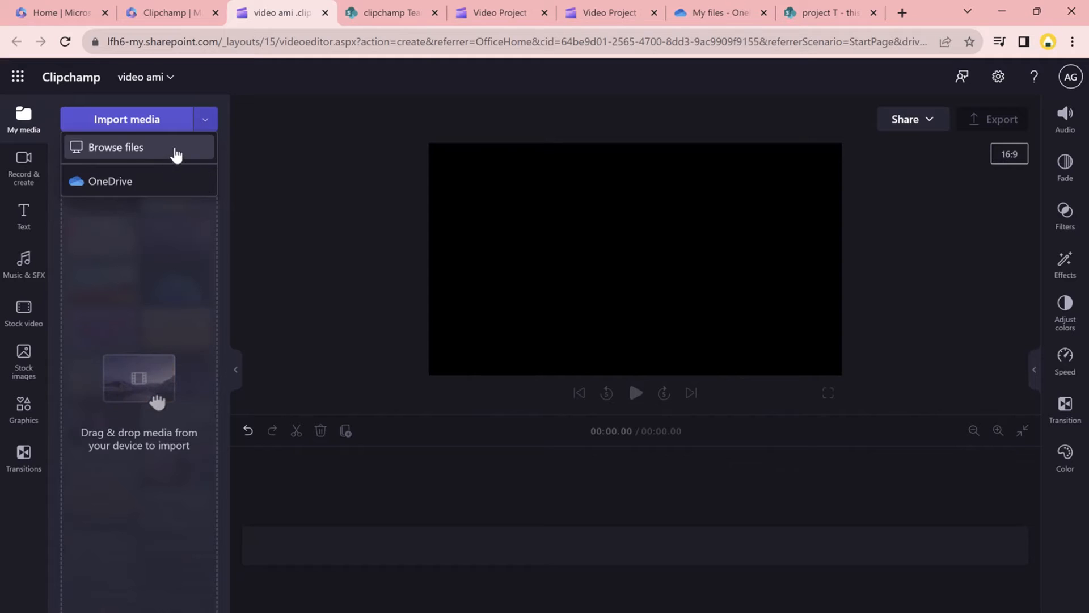
left_click(115, 146)
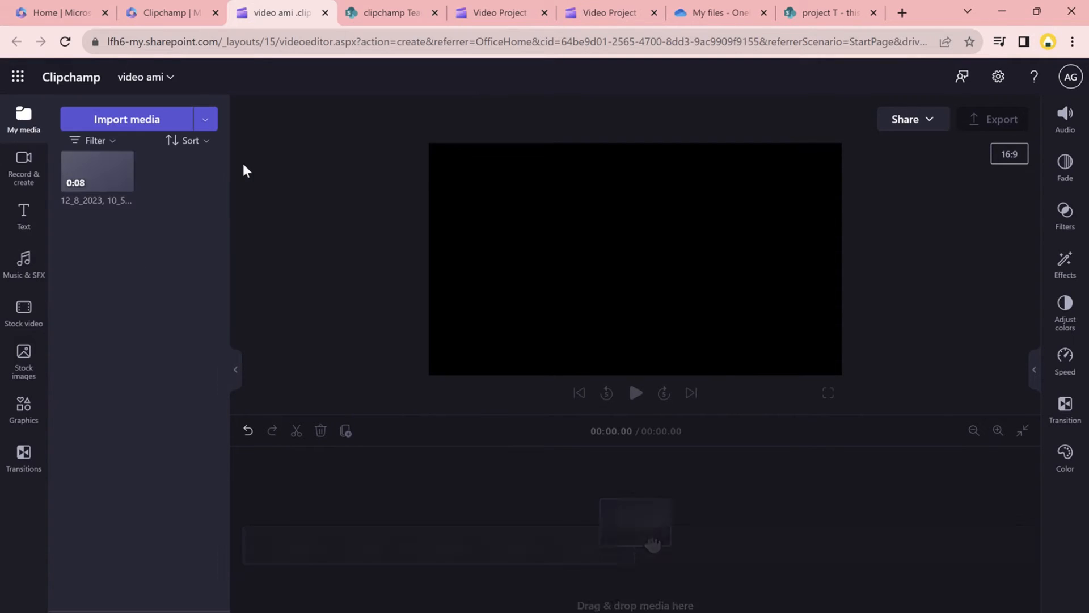
Add the webcam clip to the timeline and try opening the SharePoint Assets folder.
left_click(123, 182)
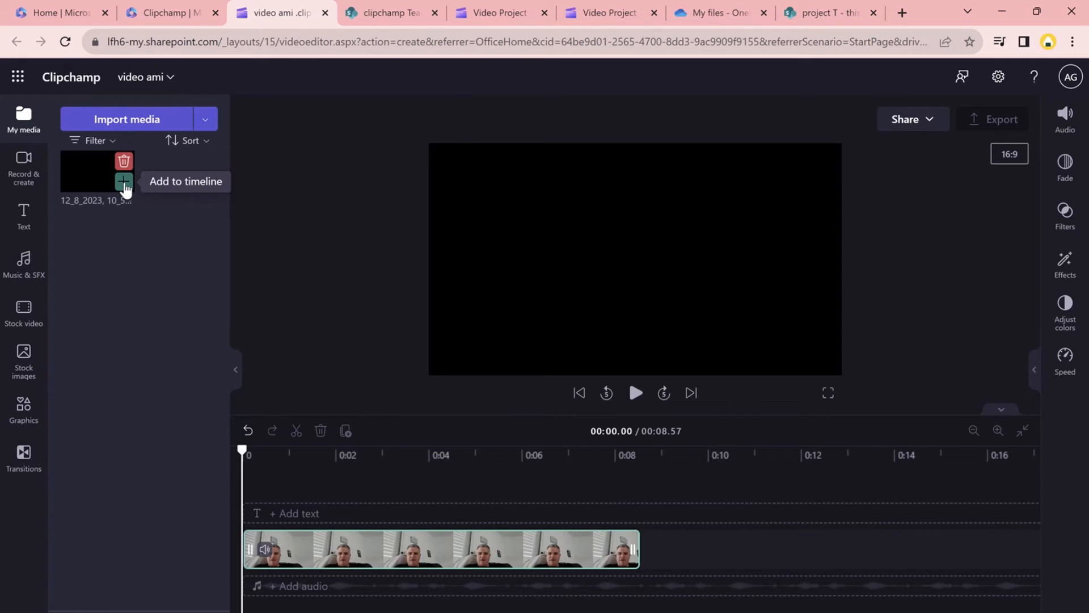
left_click(123, 182)
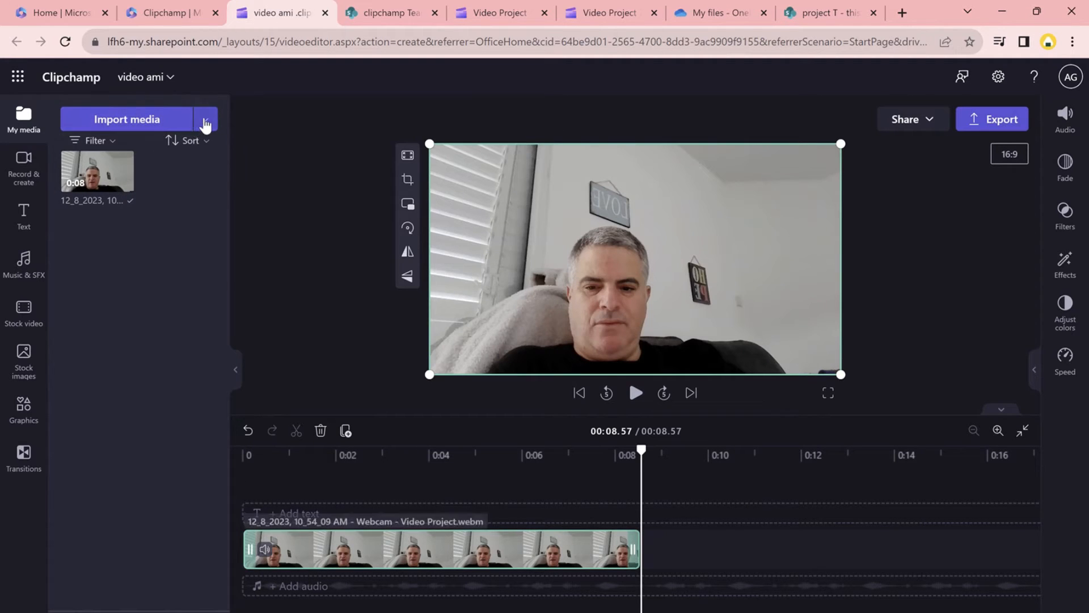
left_click(205, 119)
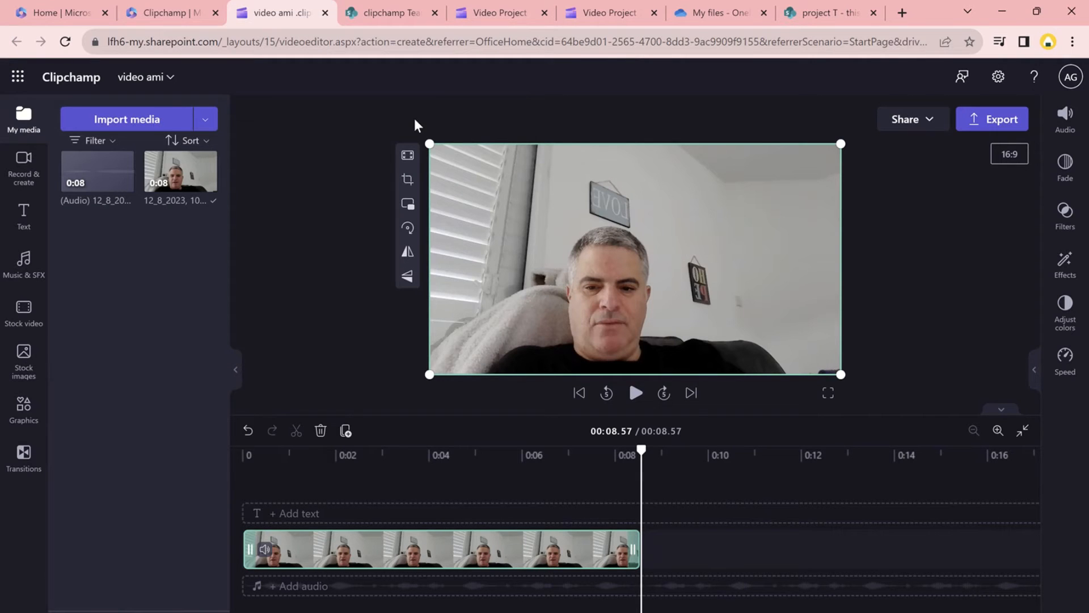
mouse_move(407, 545)
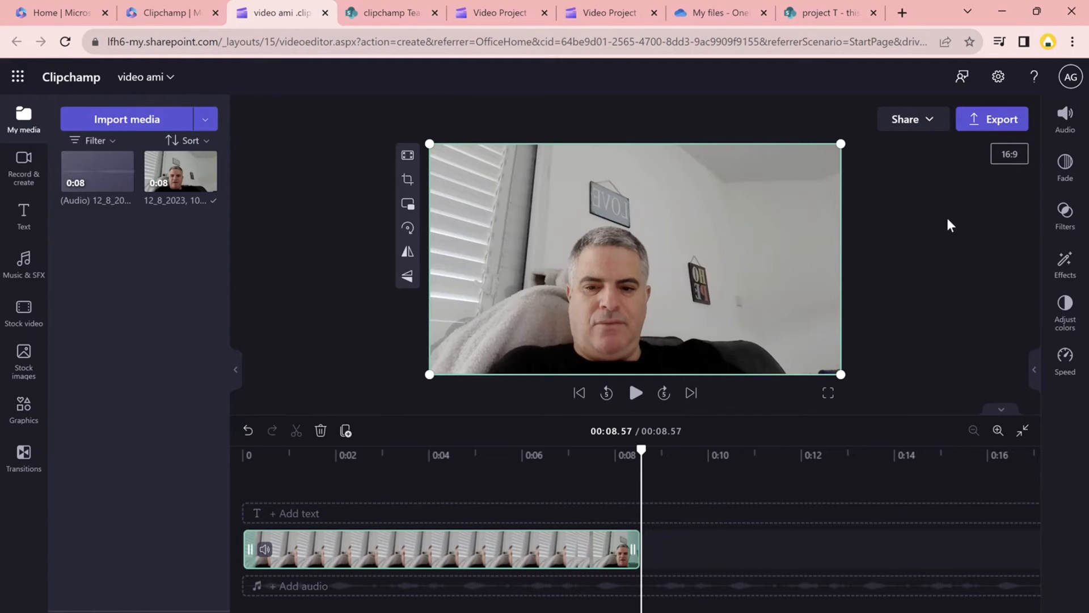
left_click(1064, 114)
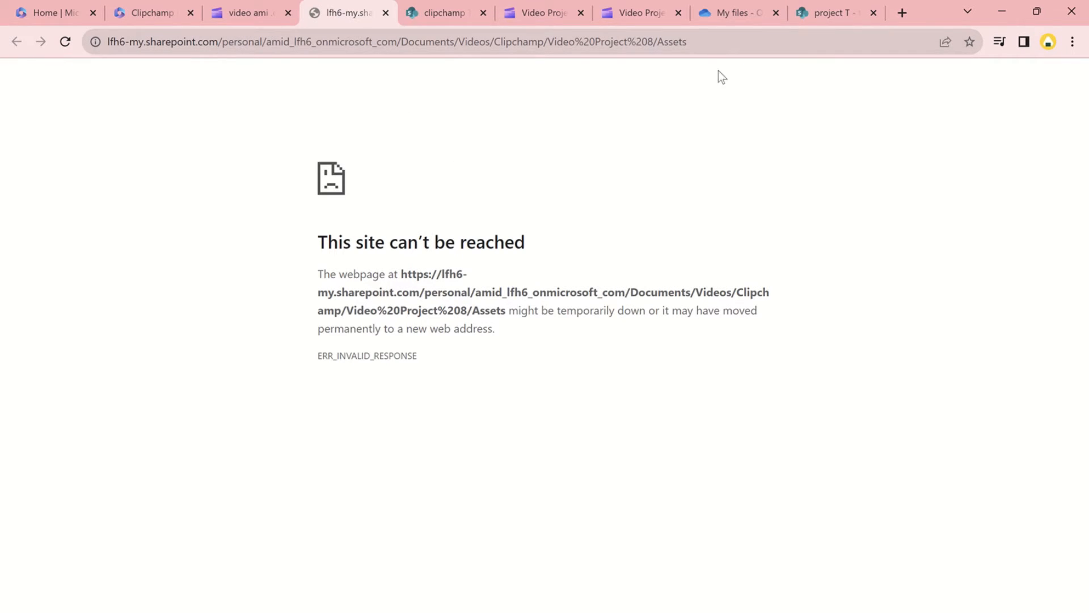
mouse_move(443, 13)
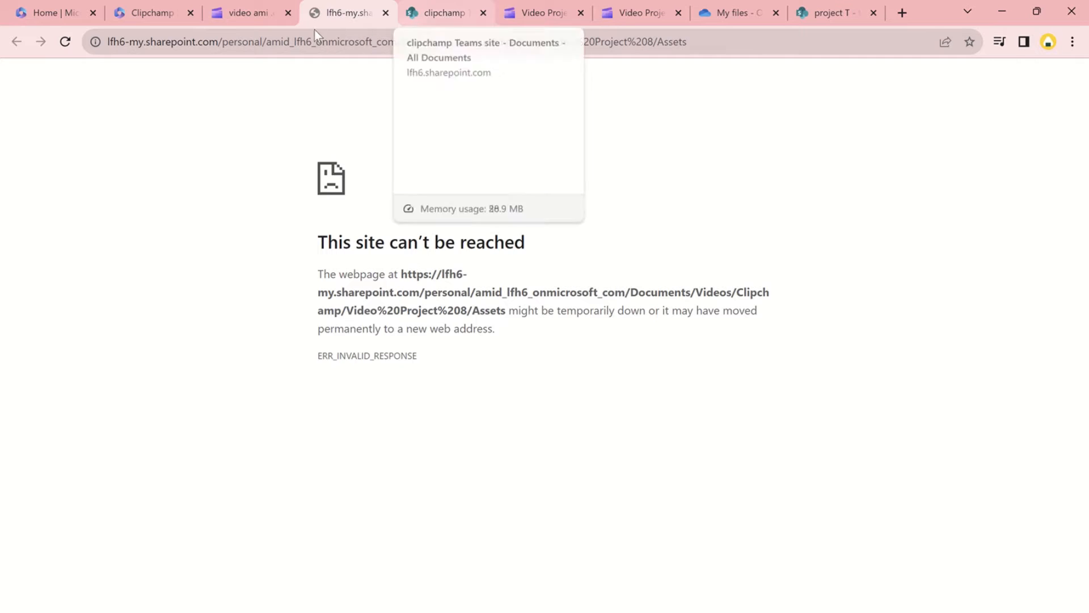
Return to the video ami editor tab, where all media show as uploaded.
left_click(247, 13)
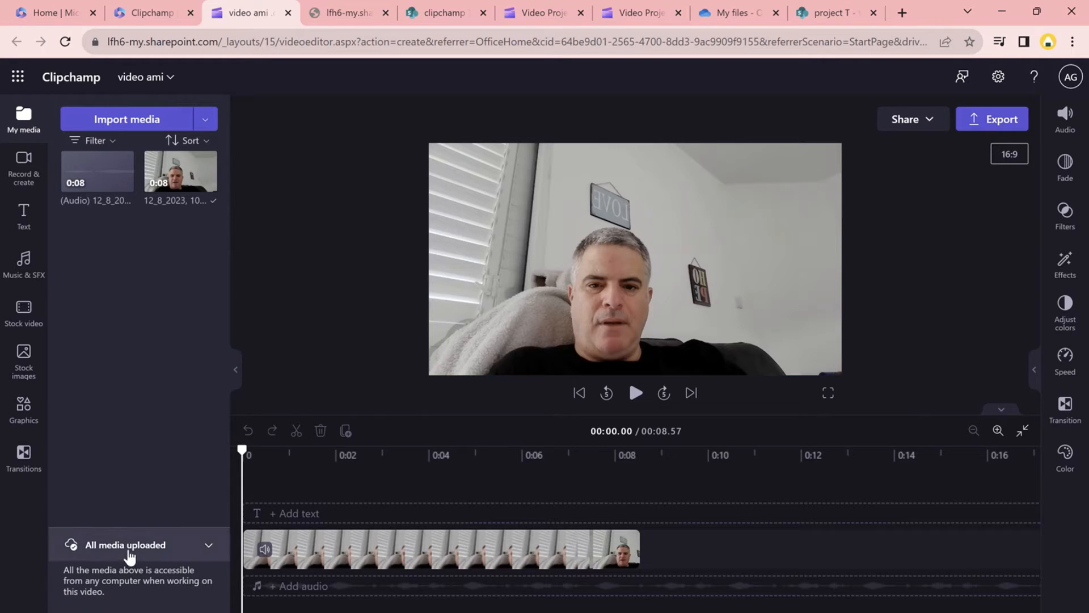
Browse OneDrive My files › Videos › Clipchamp › video ami to check the Assets folder.
left_click(314, 13)
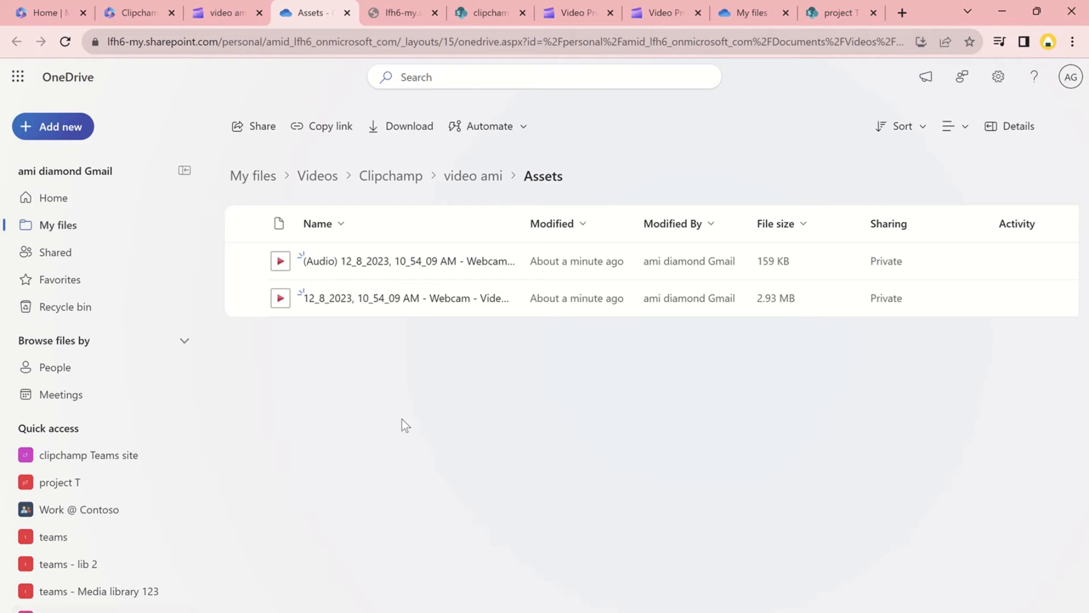
mouse_move(497, 450)
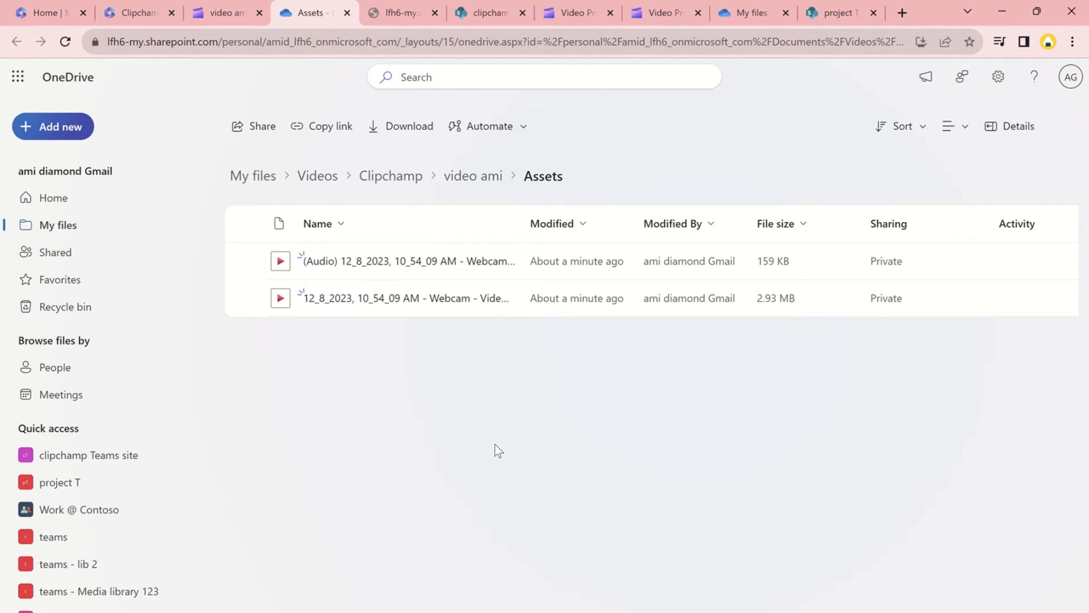
left_click(252, 176)
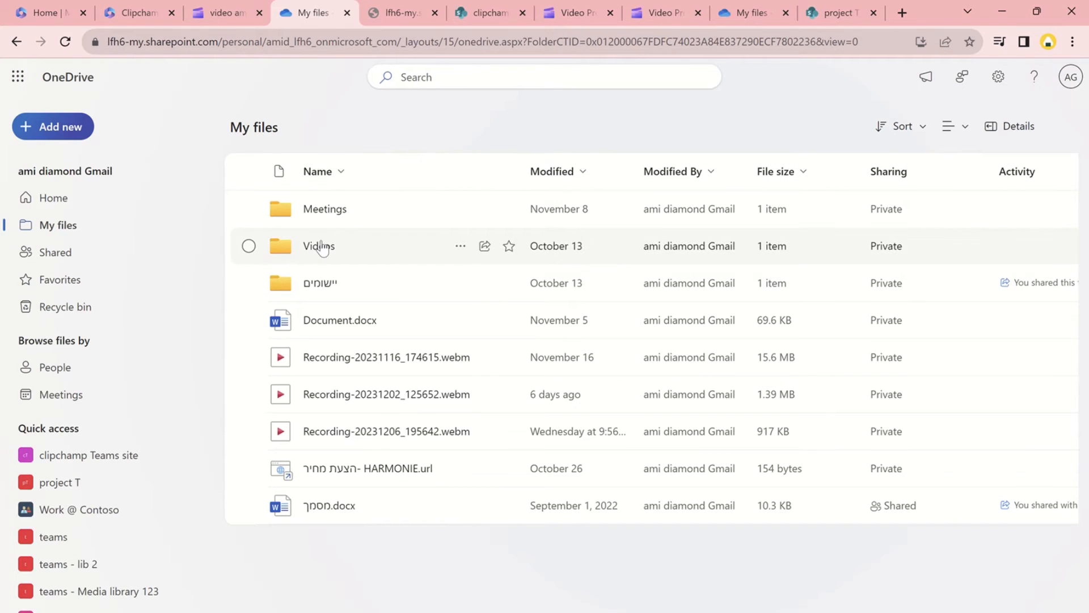
double_click(318, 245)
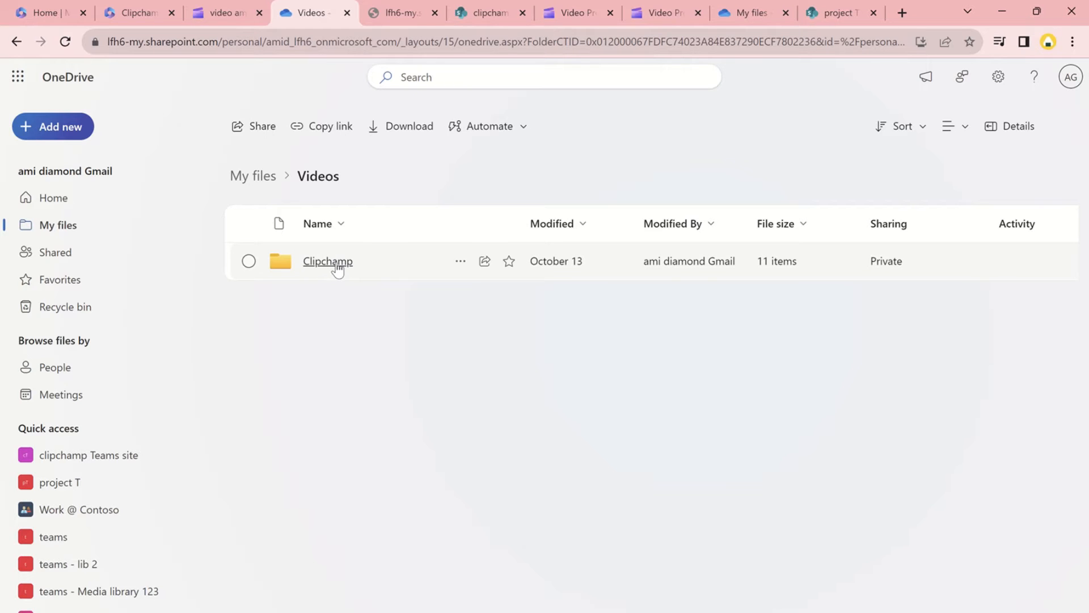
left_click(328, 261)
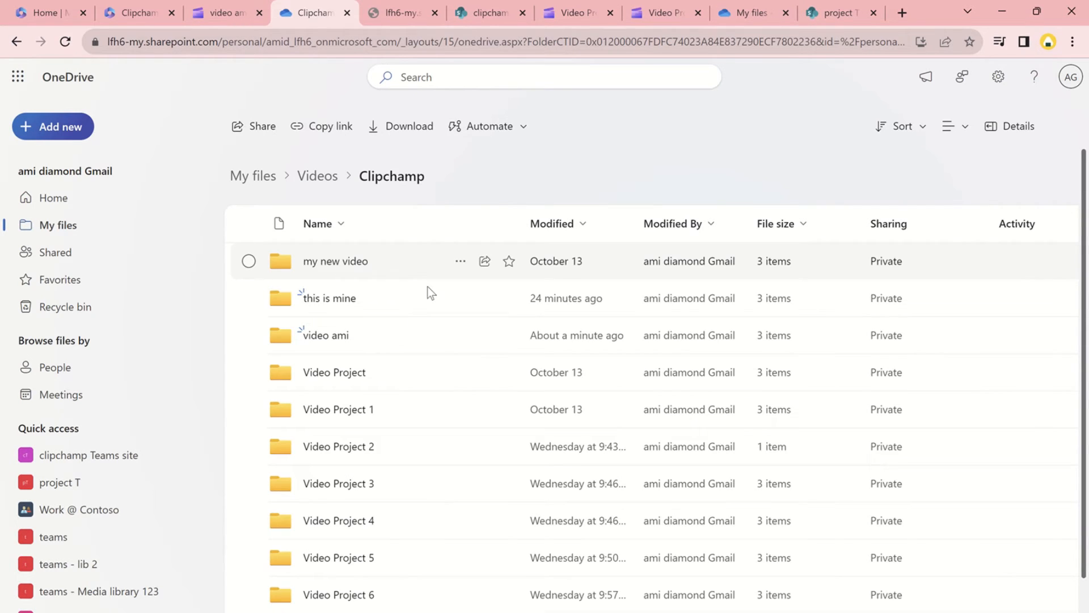
mouse_move(1064, 272)
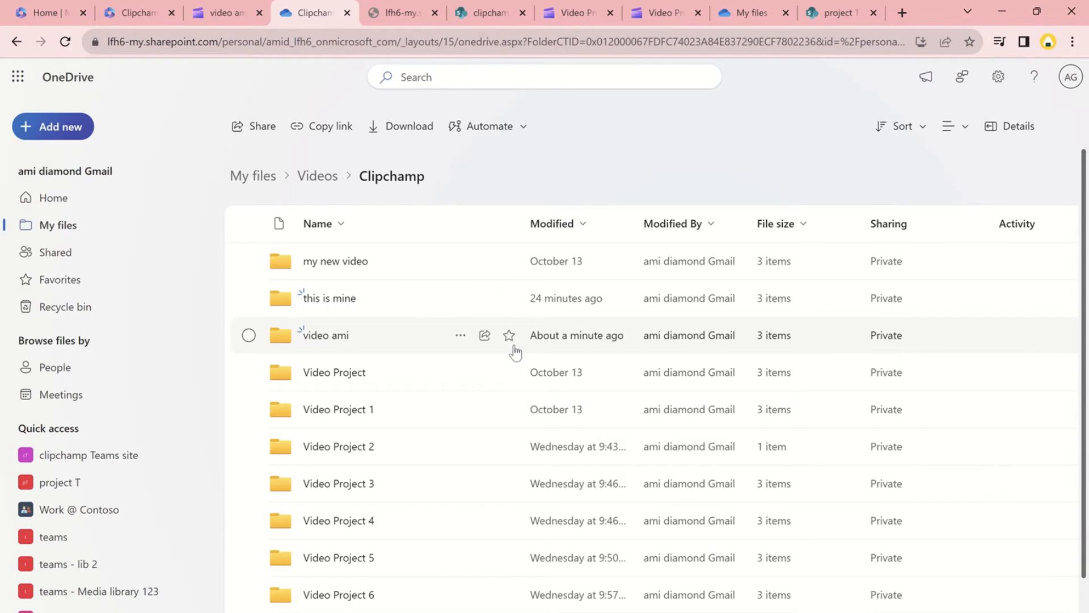
mouse_move(294, 346)
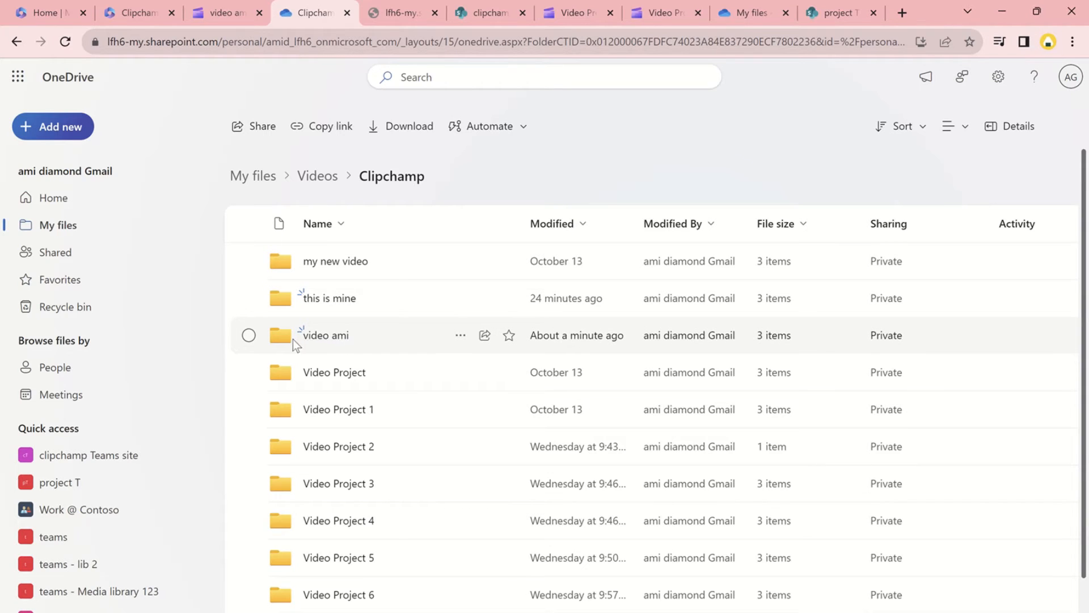
double_click(324, 335)
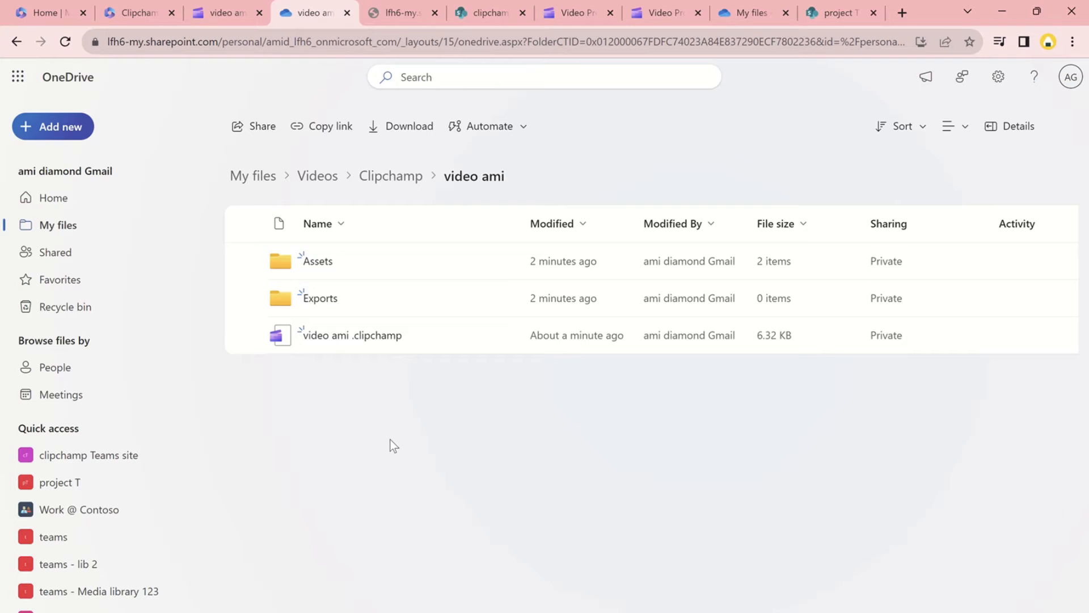
mouse_move(323, 352)
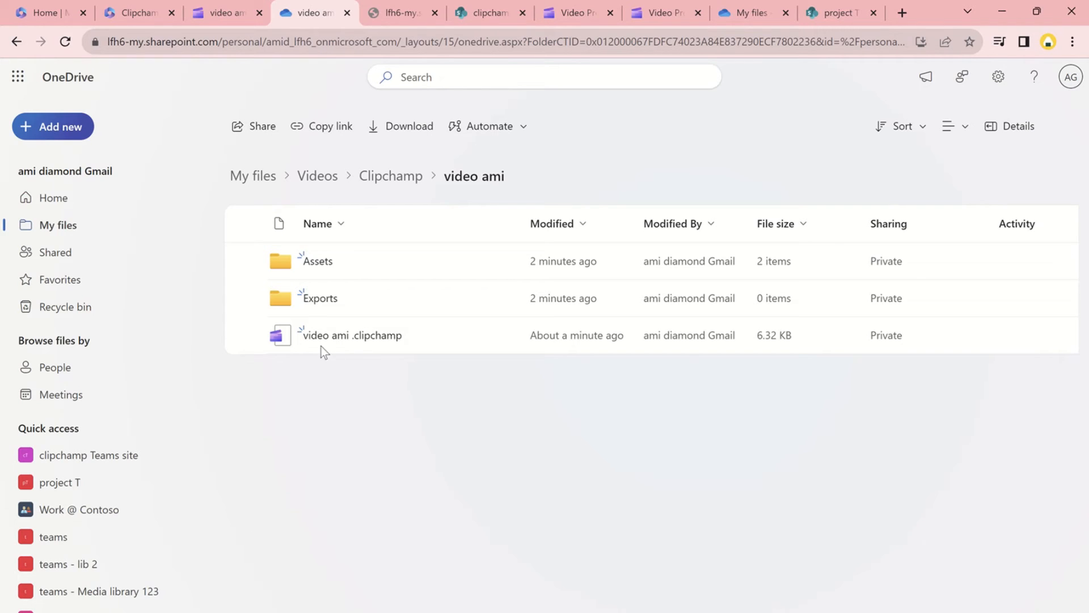
mouse_move(323, 299)
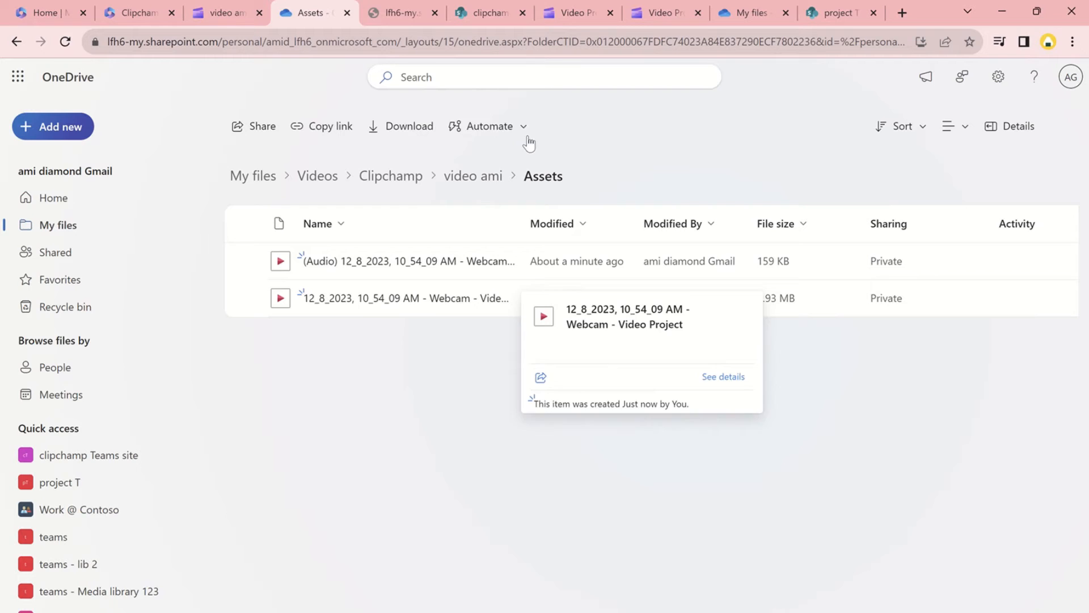
left_click(660, 12)
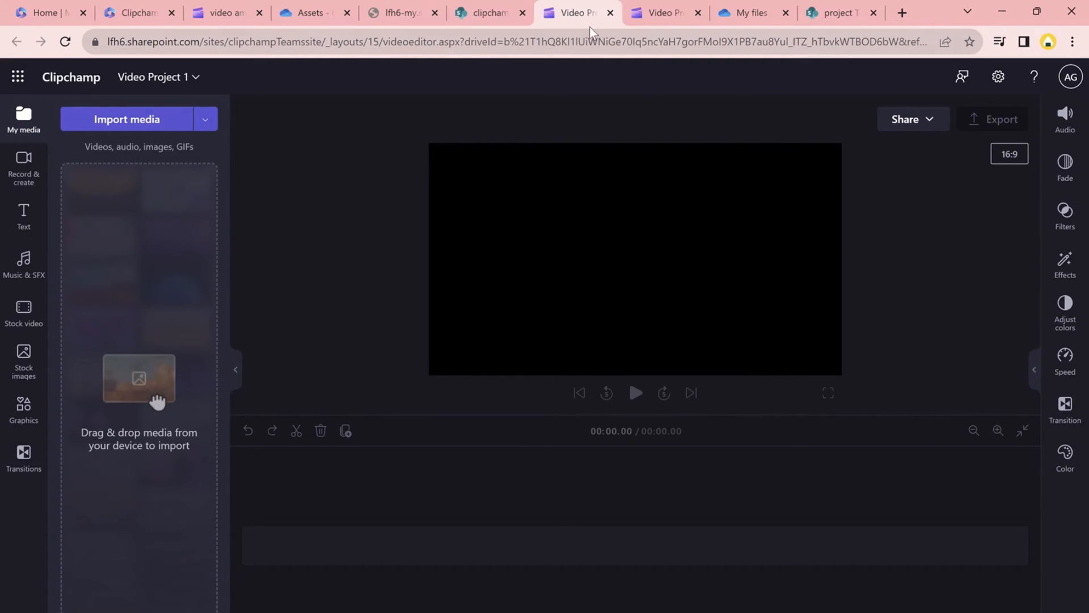
Export video ami as a 1080p MP4 to OneDrive, then return to the OneDrive files.
left_click(663, 13)
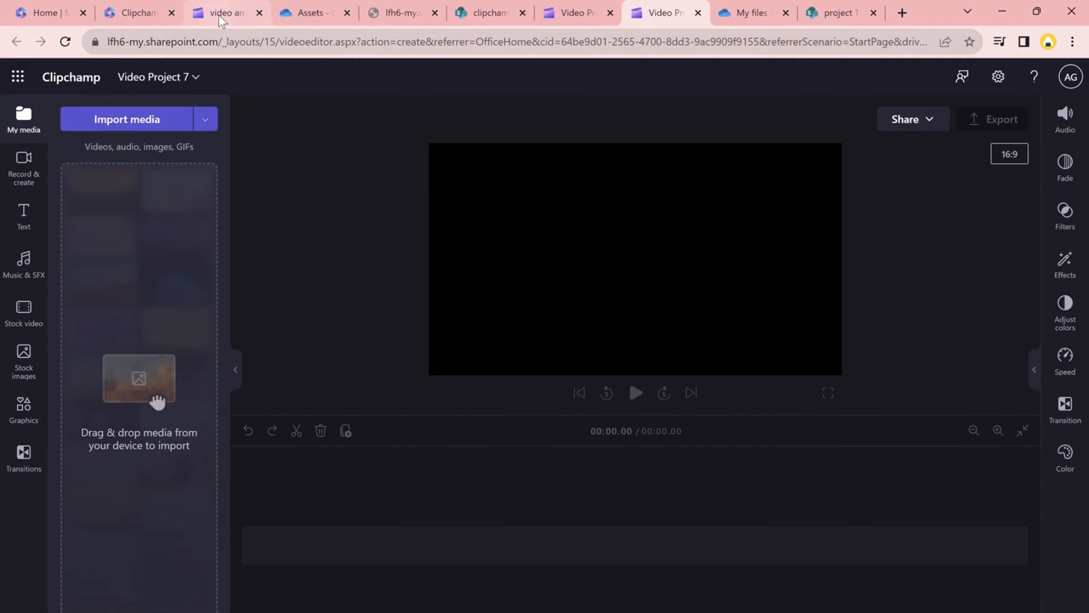
left_click(993, 118)
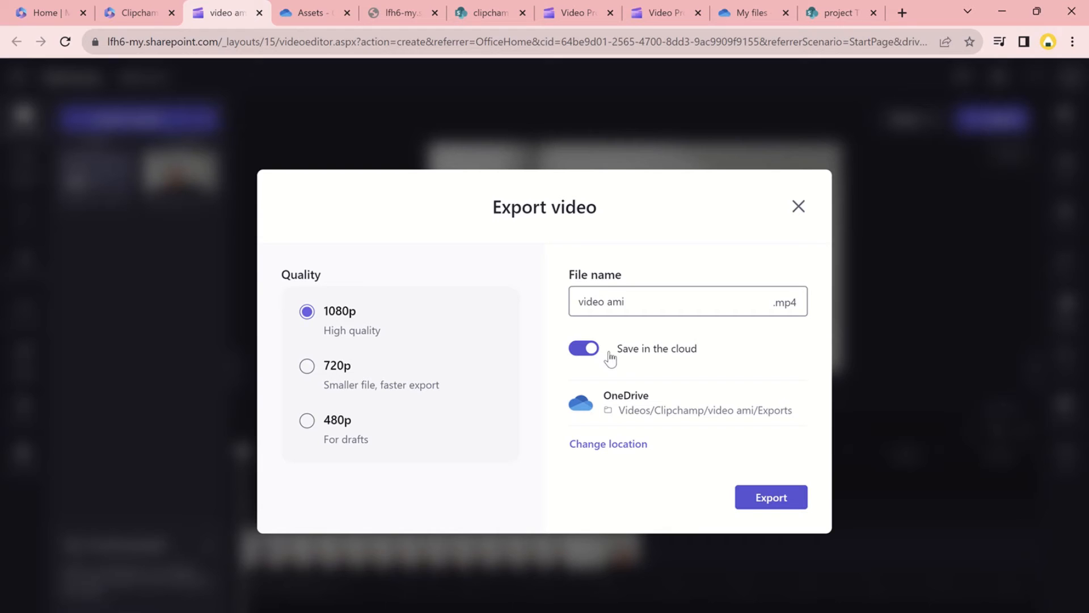
mouse_move(764, 422)
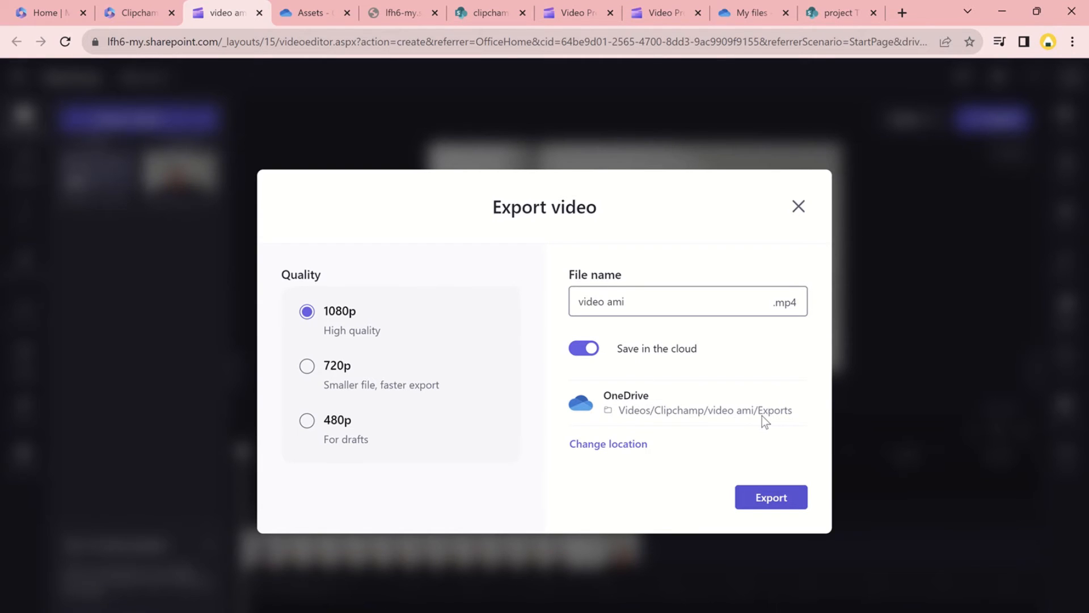
mouse_move(676, 431)
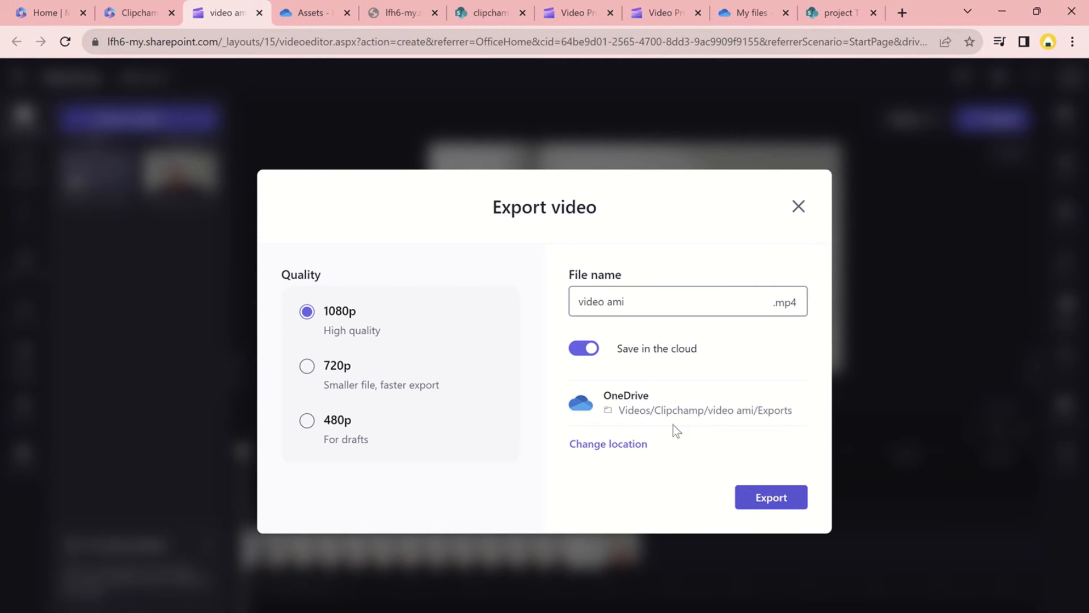
mouse_move(607, 444)
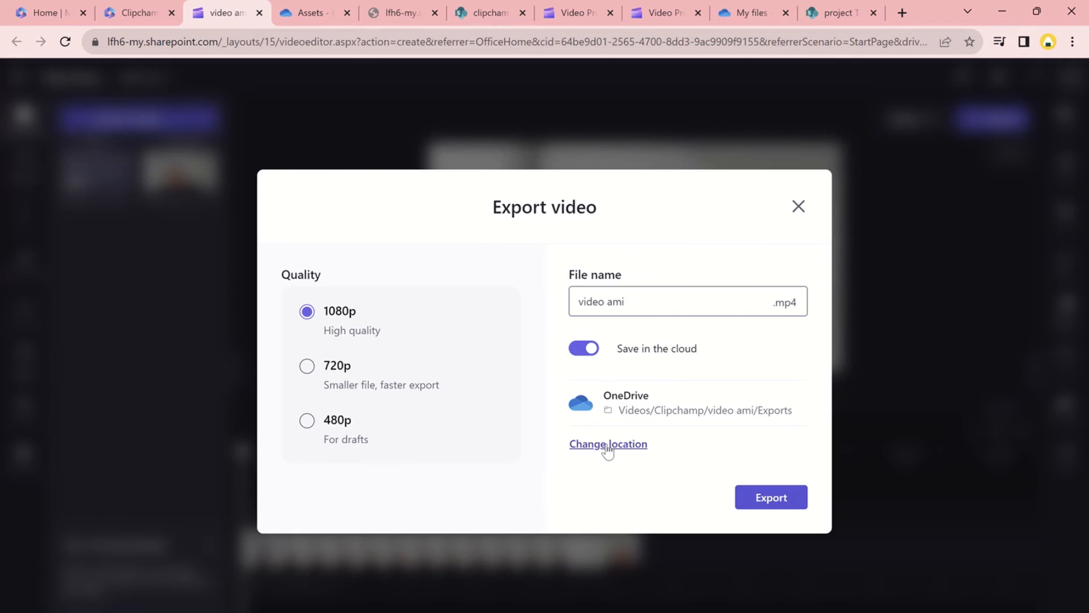
mouse_move(625, 449)
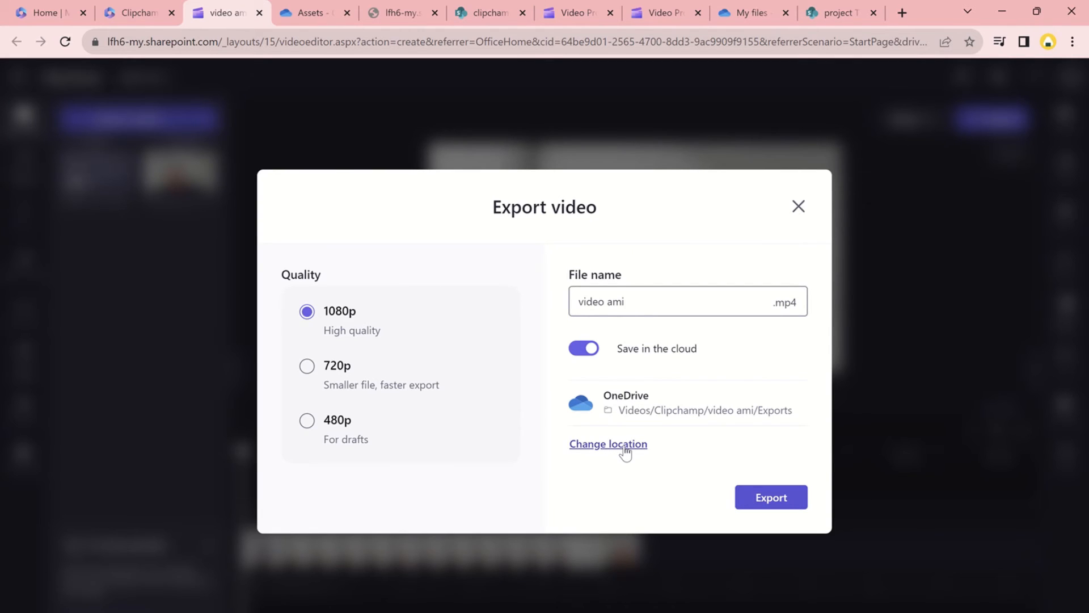
mouse_move(507, 422)
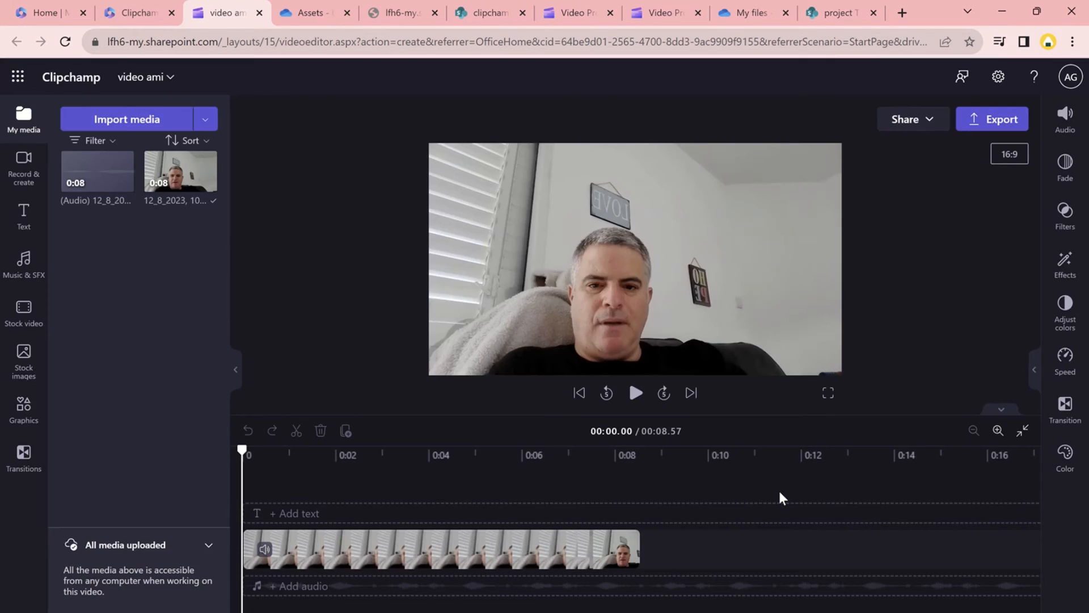
left_click(992, 118)
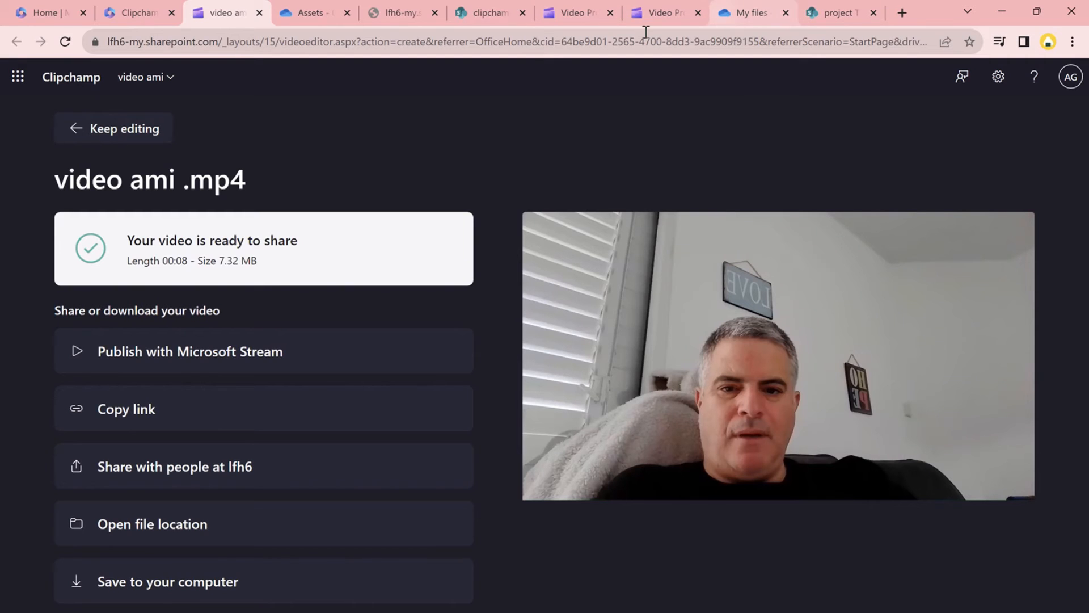
left_click(308, 13)
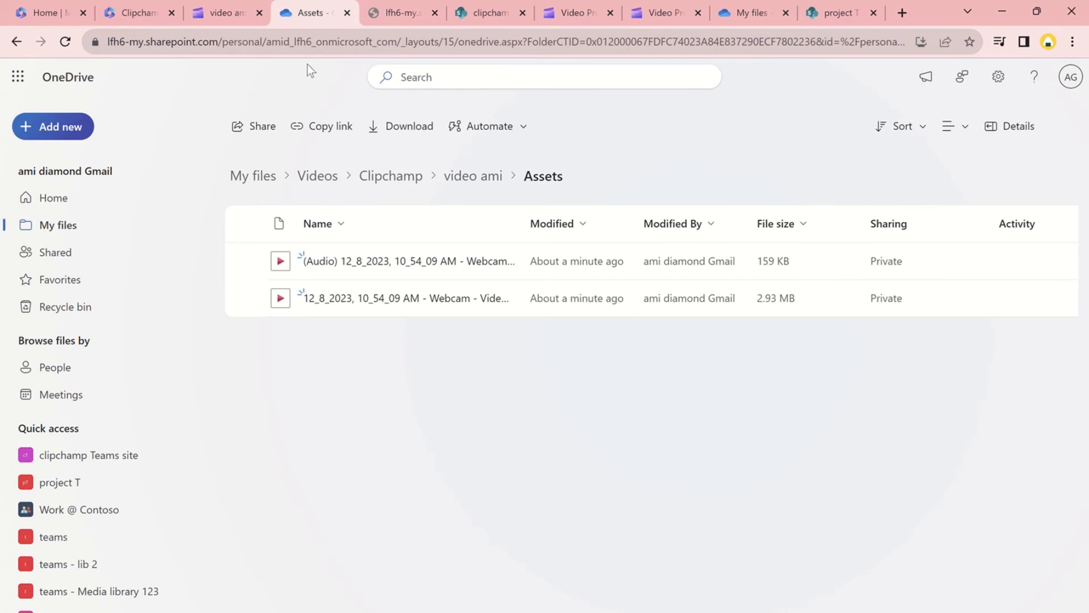
Browse the video ami folder and its Exports in OneDrive, then move to the project T SharePoint tab.
left_click(473, 176)
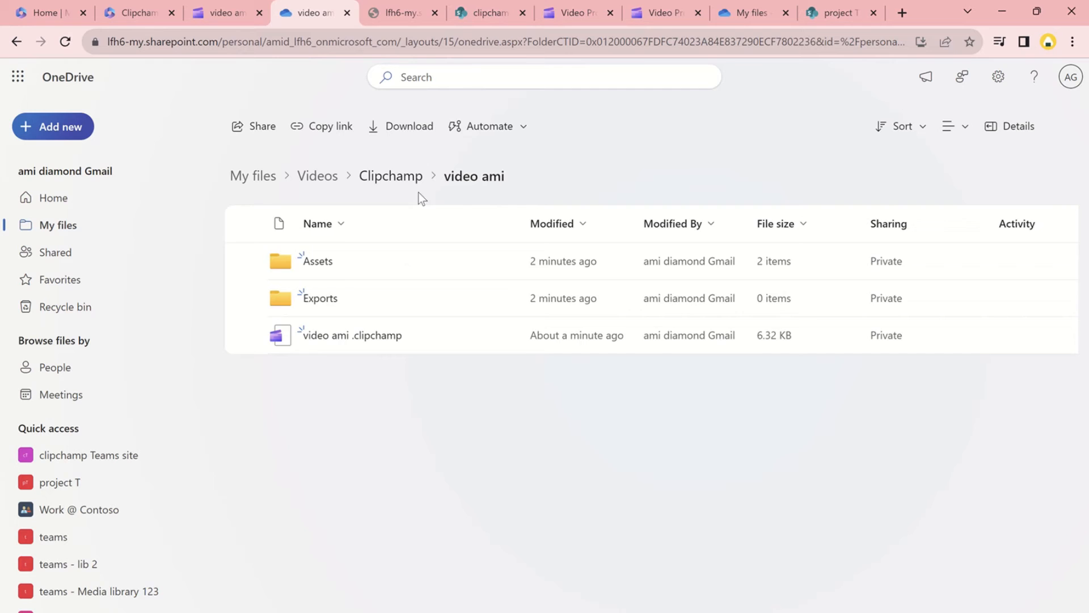
double_click(318, 297)
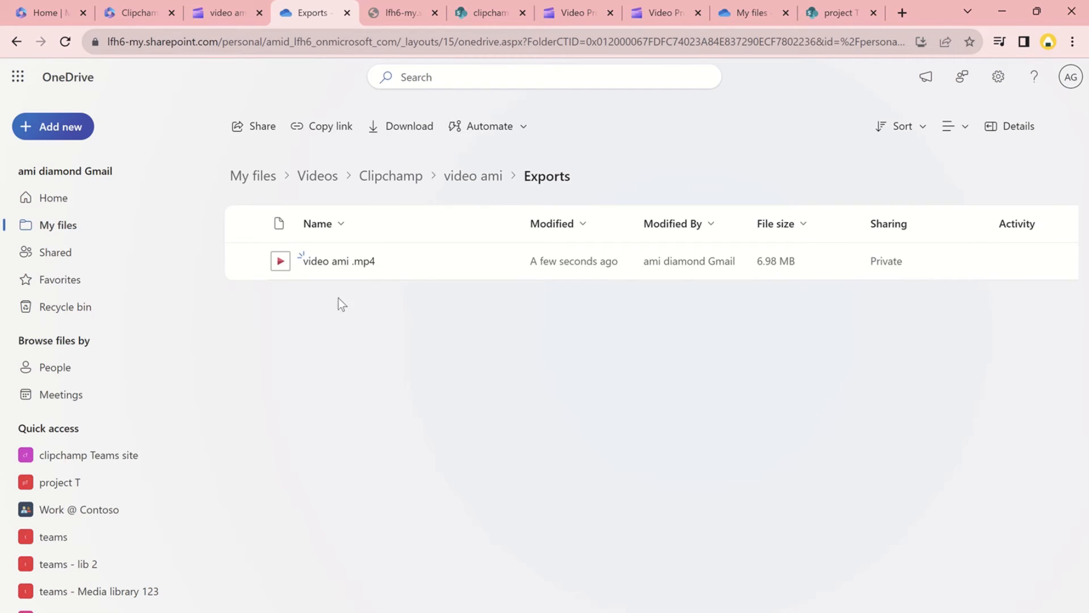
left_click(473, 176)
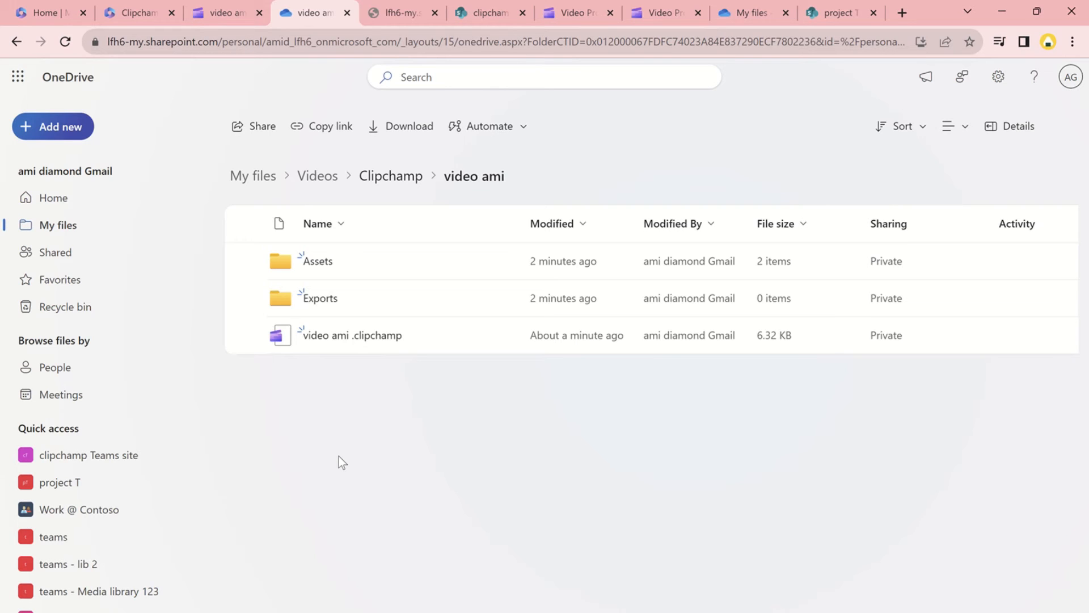
mouse_move(833, 12)
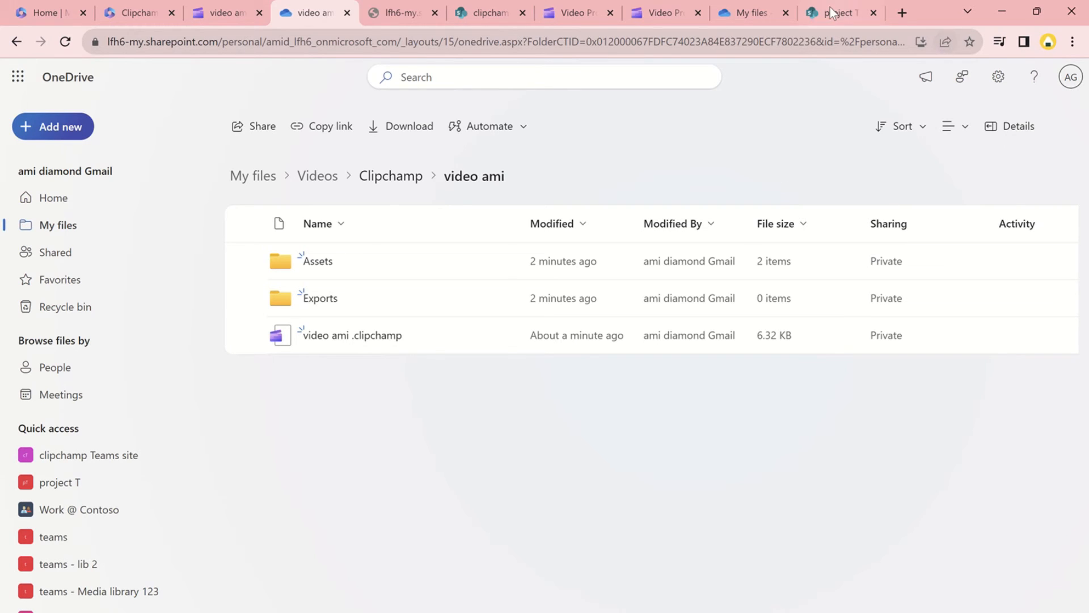
left_click(837, 12)
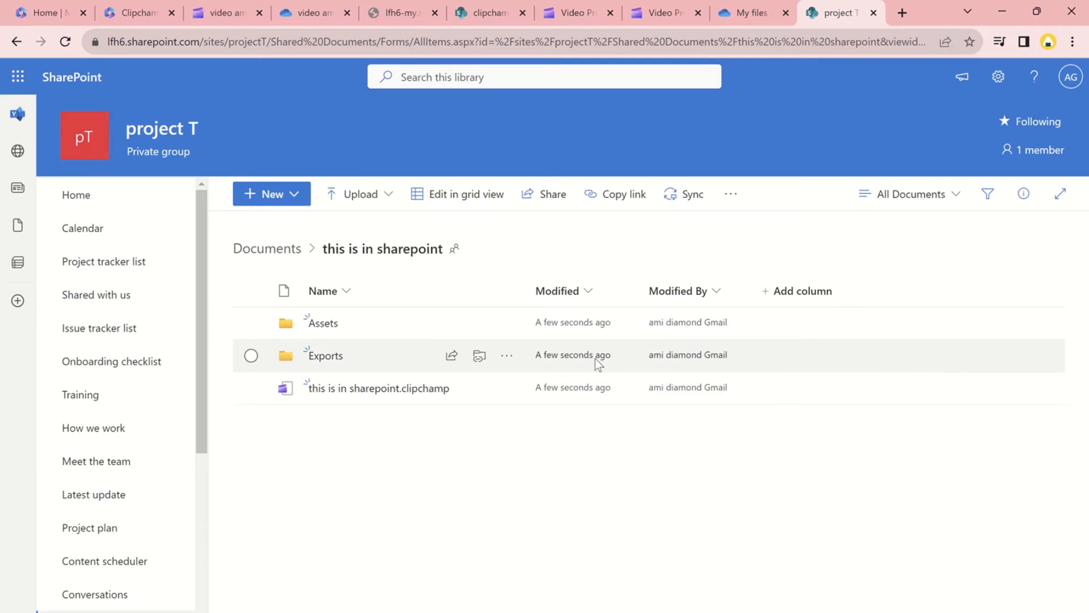
Inspect the 'this is in sharepoint' folder, then show project T Documents' New item choices.
left_click(266, 248)
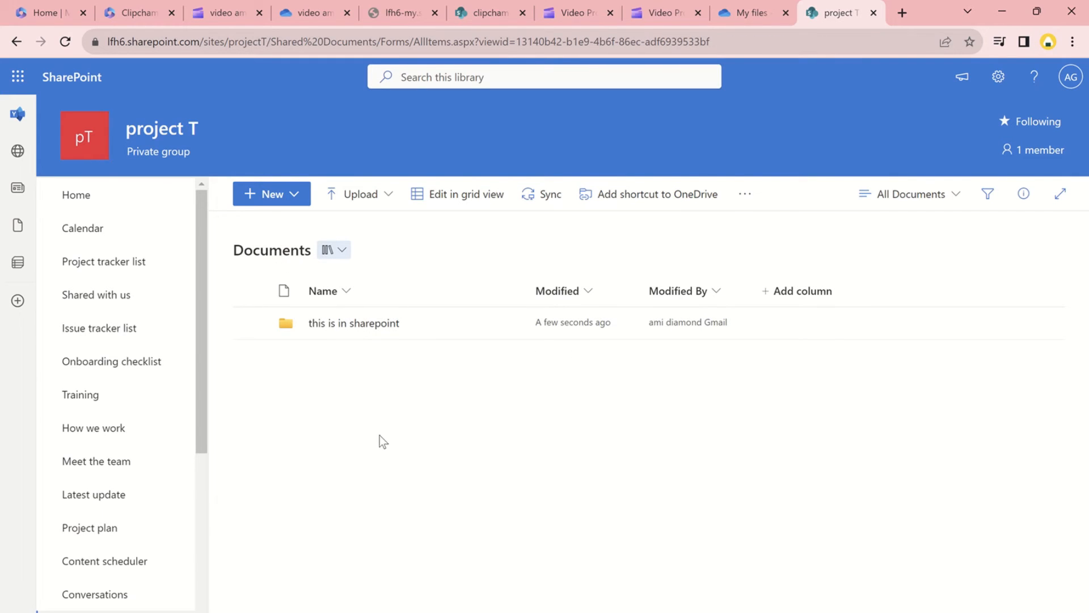
mouse_move(418, 439)
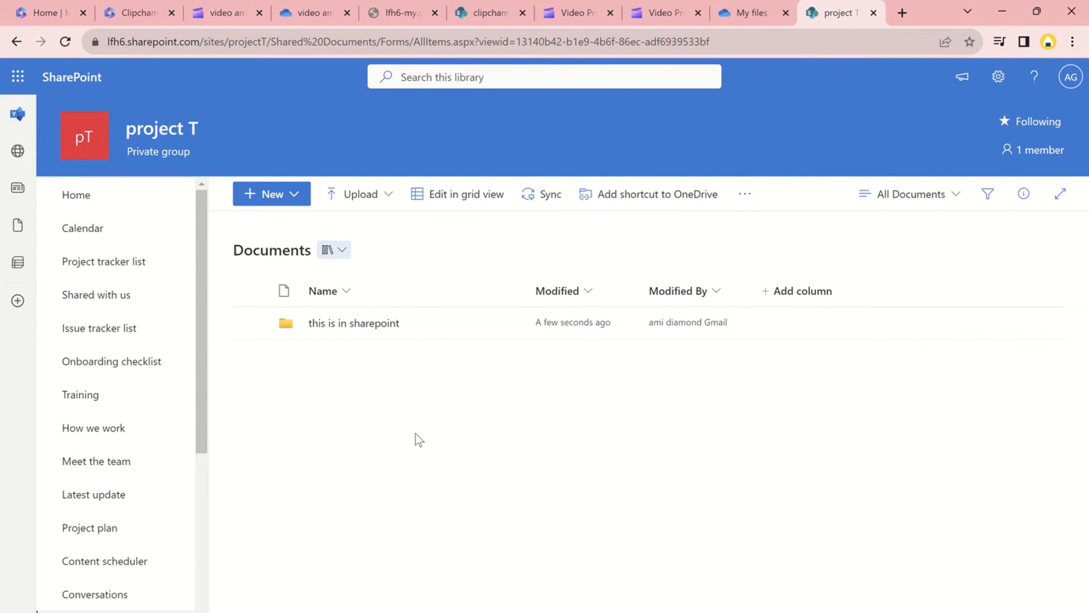
mouse_move(365, 330)
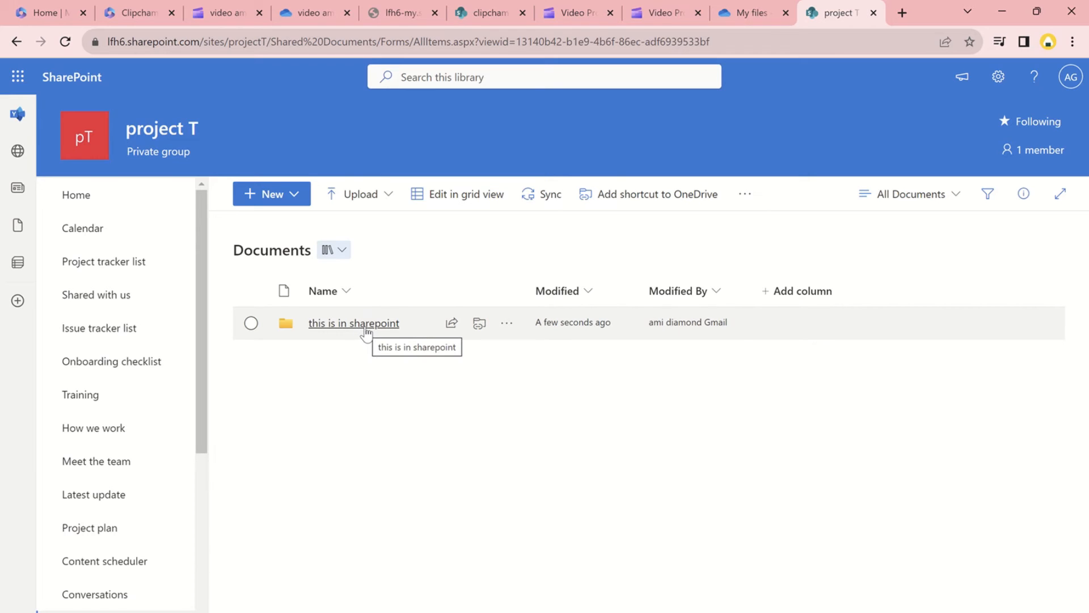
left_click(353, 322)
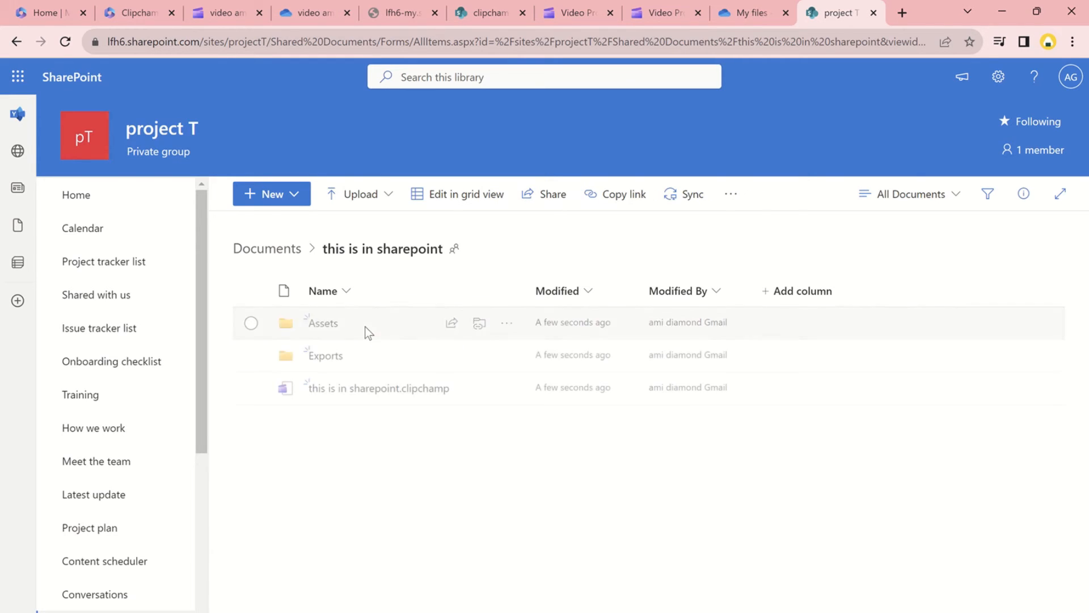
mouse_move(16, 150)
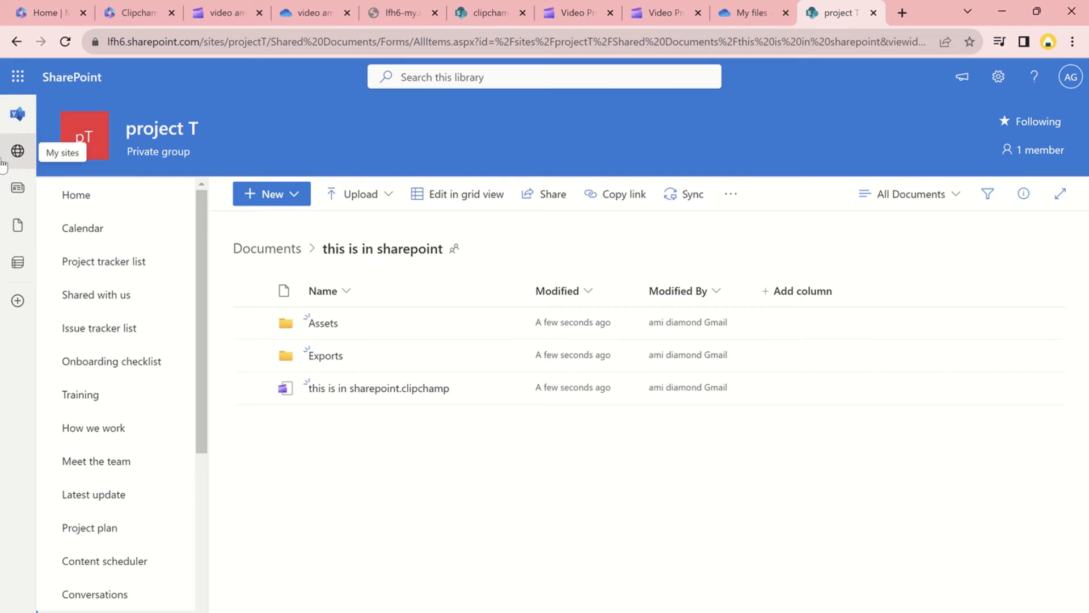
mouse_move(377, 529)
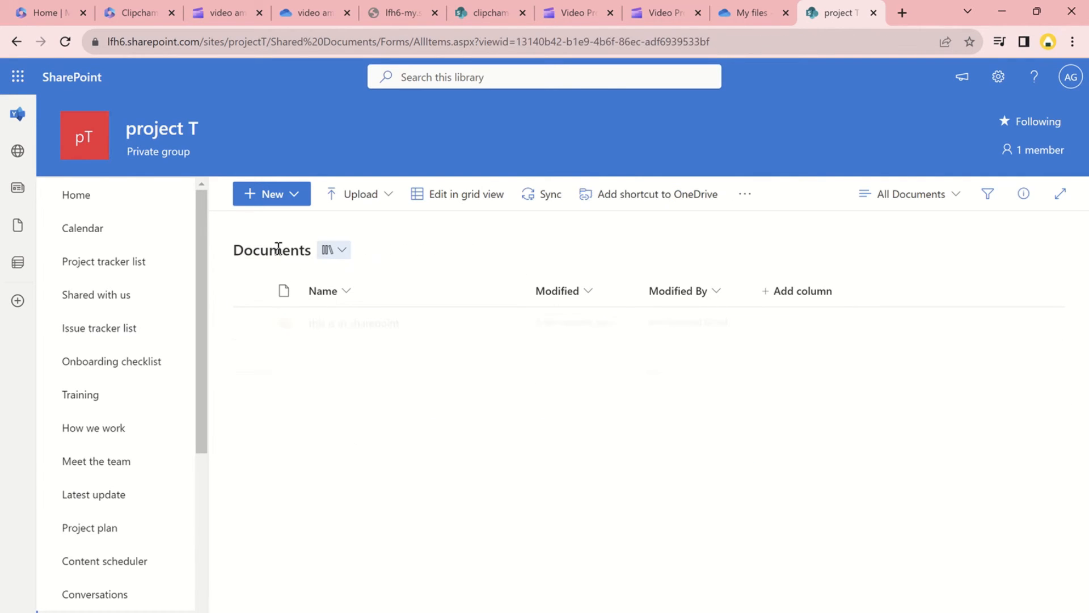
left_click(270, 194)
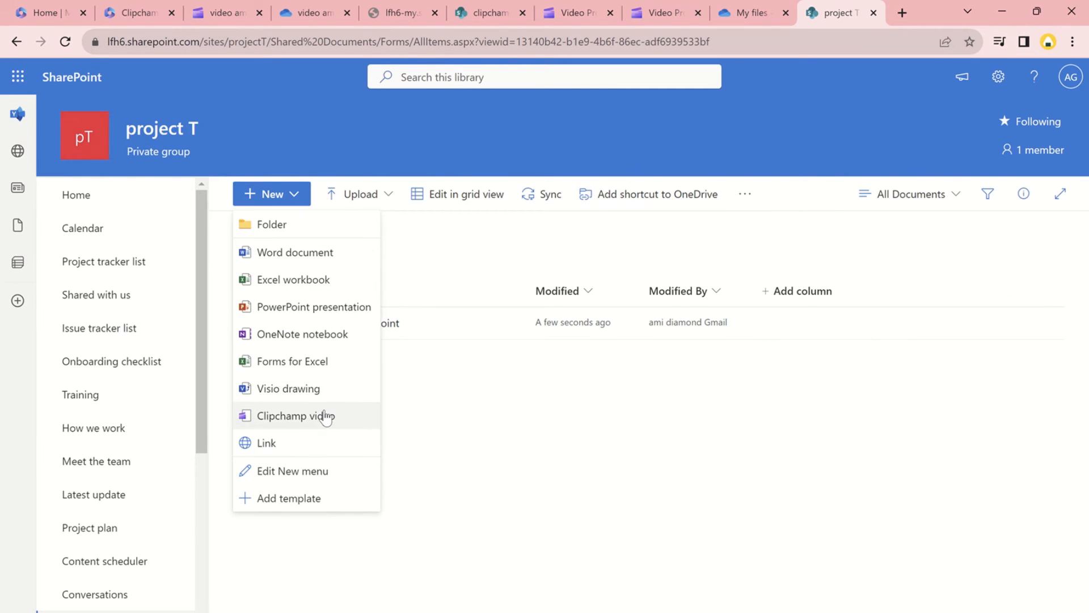
Create a new Clipchamp video, import both webcam recordings, and check the Assets folder.
left_click(295, 416)
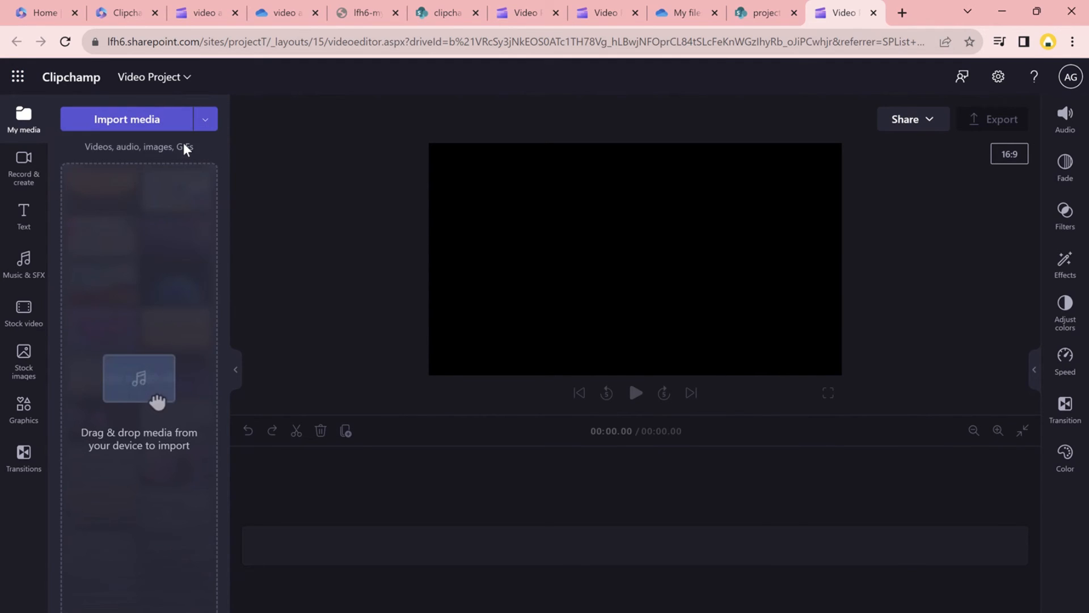
left_click(126, 118)
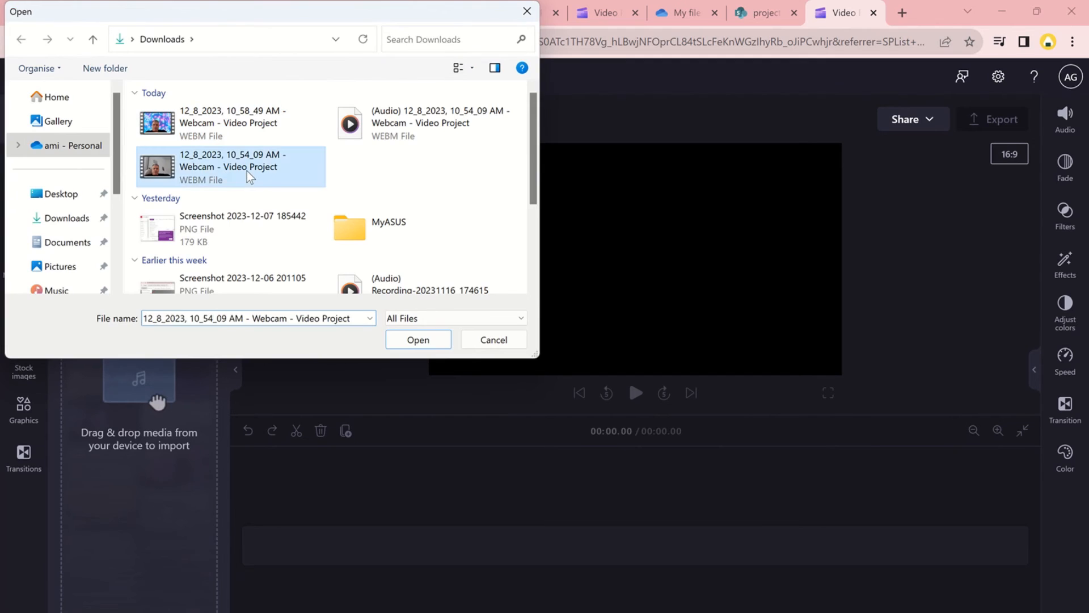
left_click(417, 339)
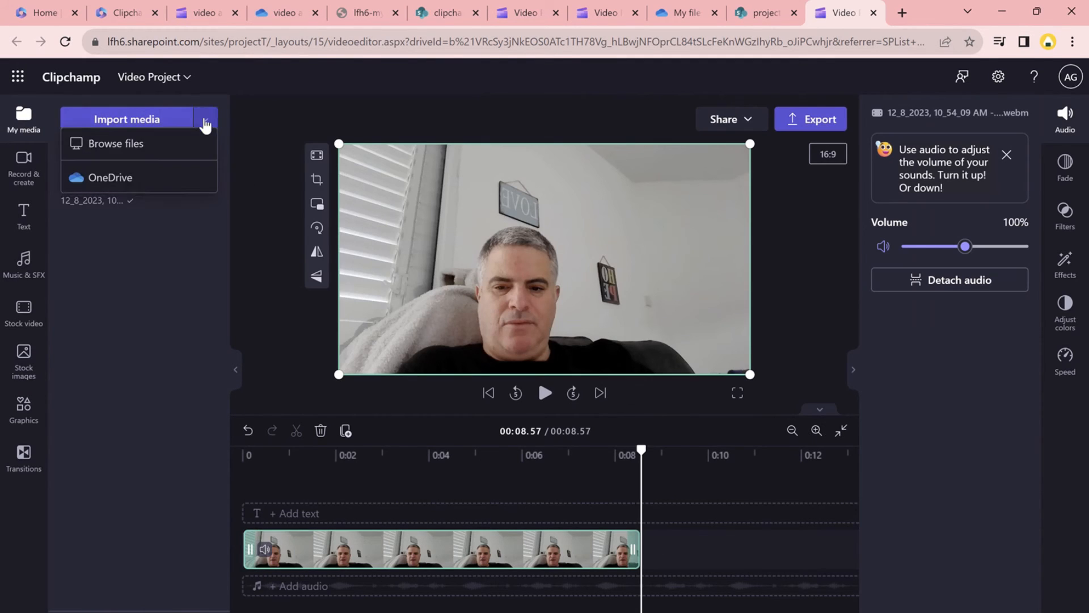
left_click(115, 143)
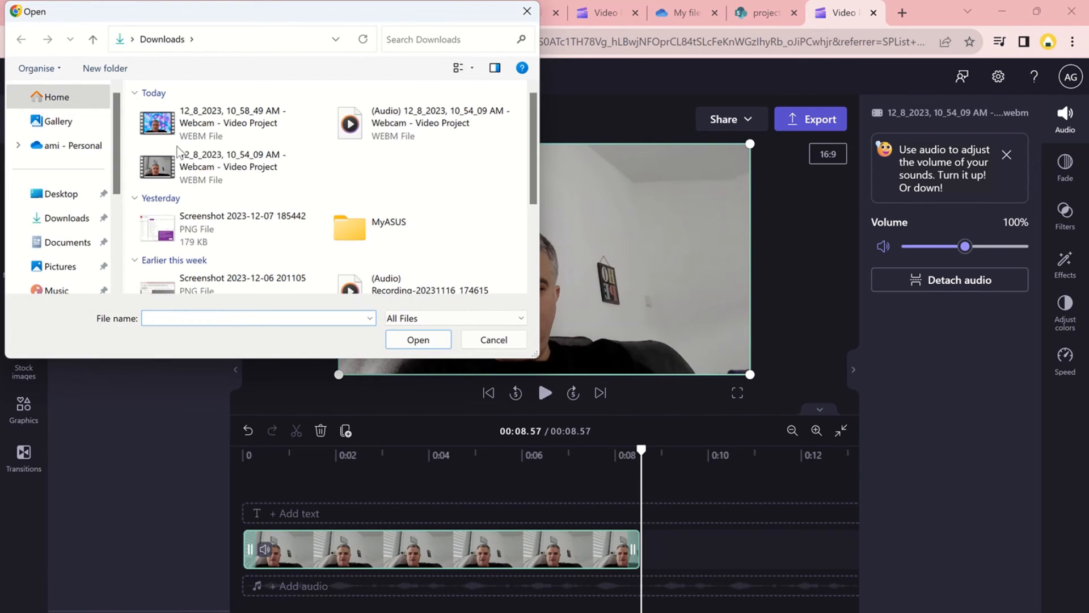
left_click(492, 339)
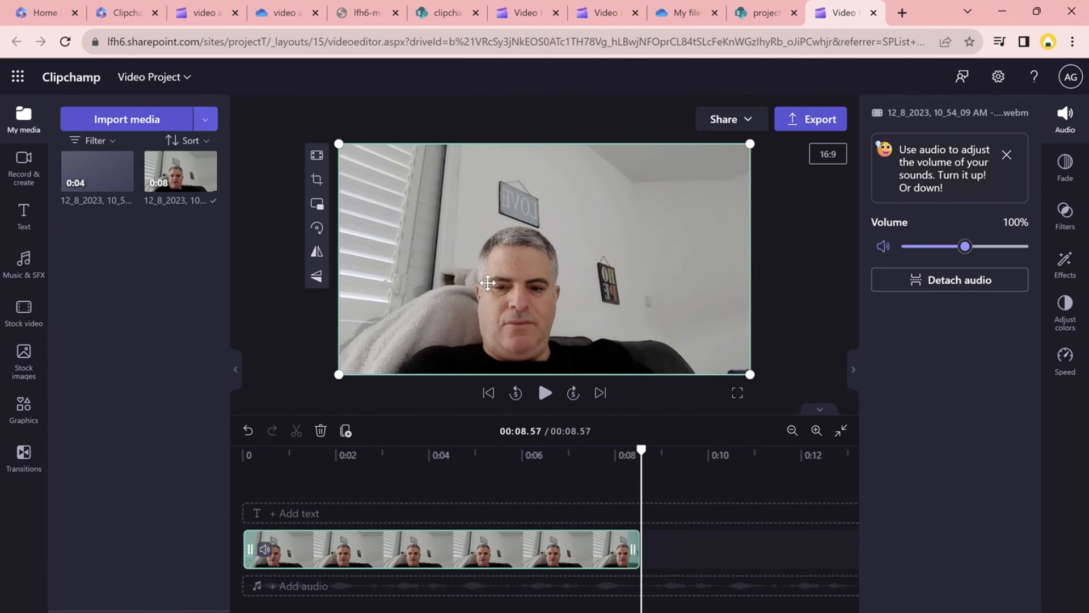
mouse_move(615, 166)
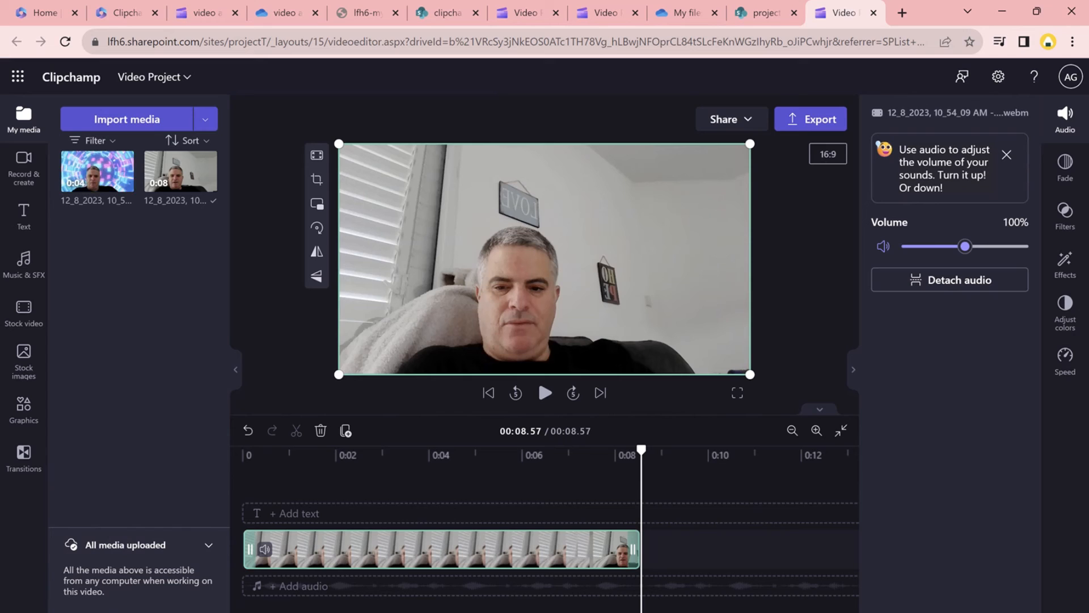
left_click(844, 13)
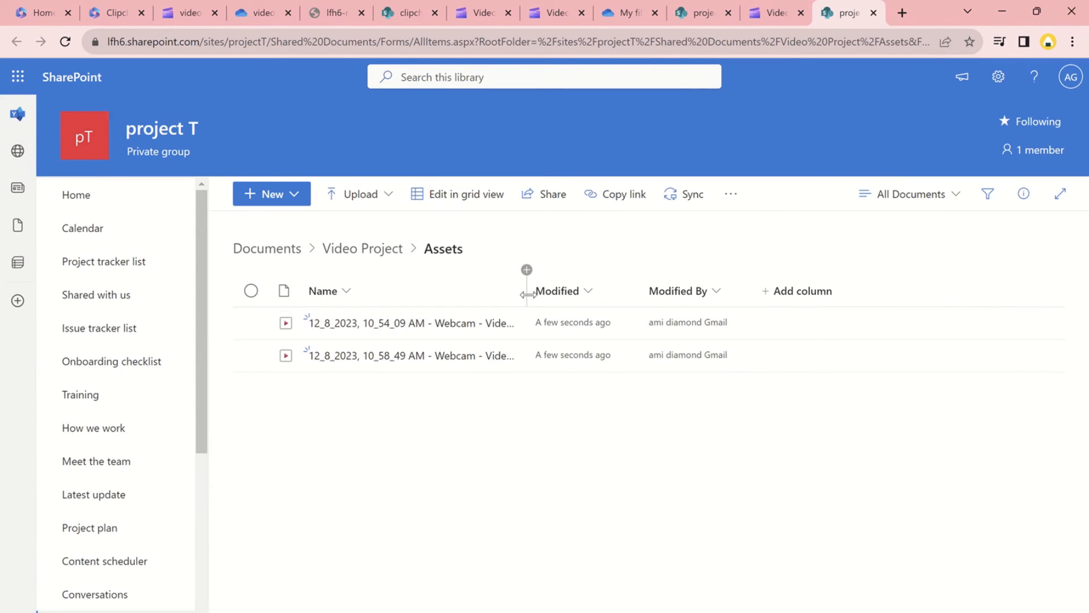
Return to the Documents library and open the Video Project folder.
left_click(266, 249)
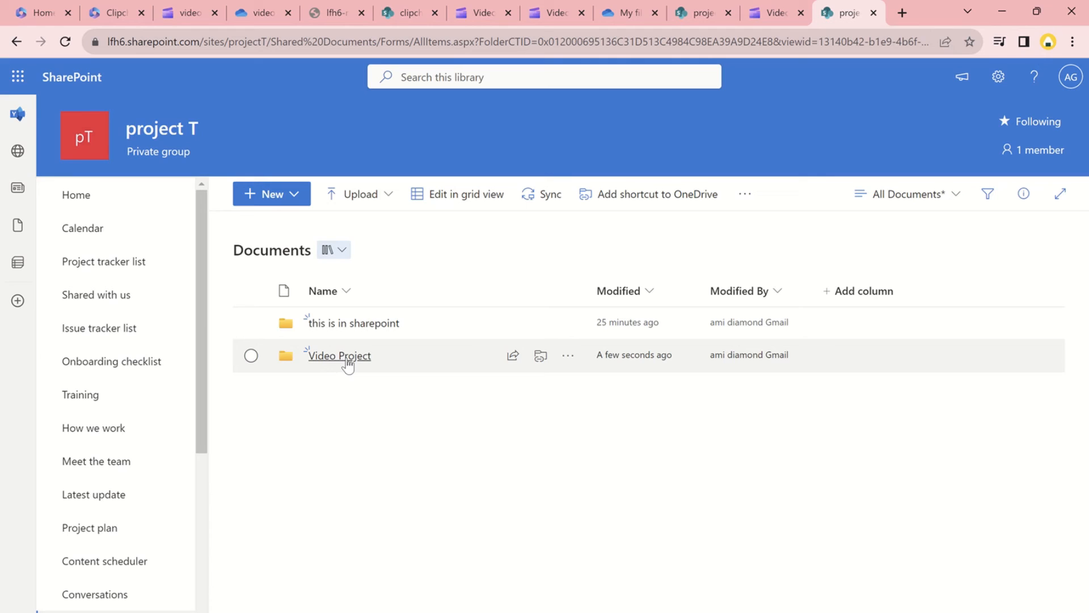
mouse_move(340, 355)
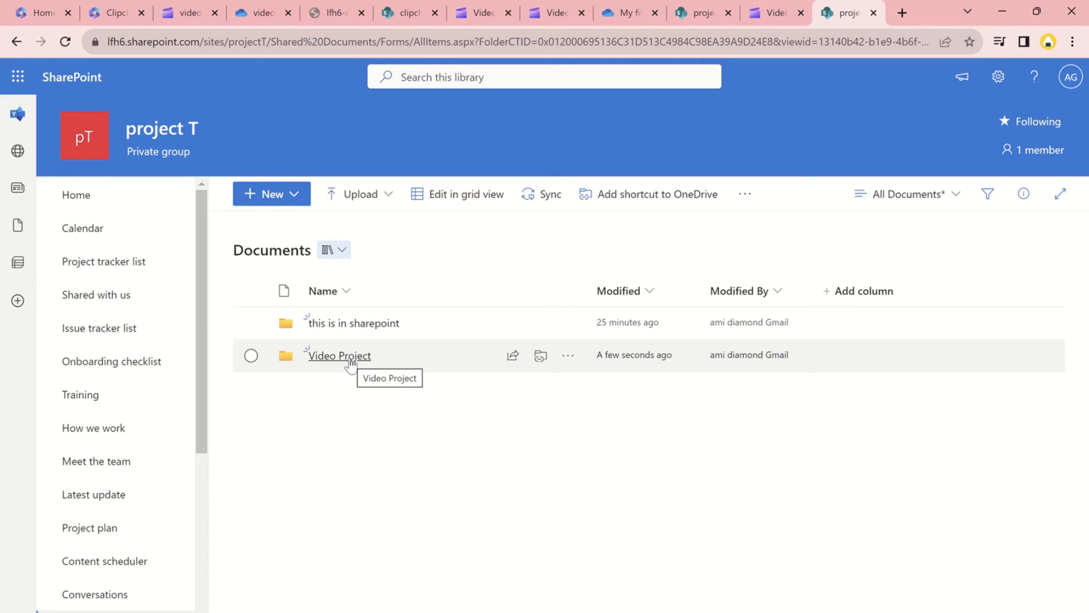
left_click(338, 355)
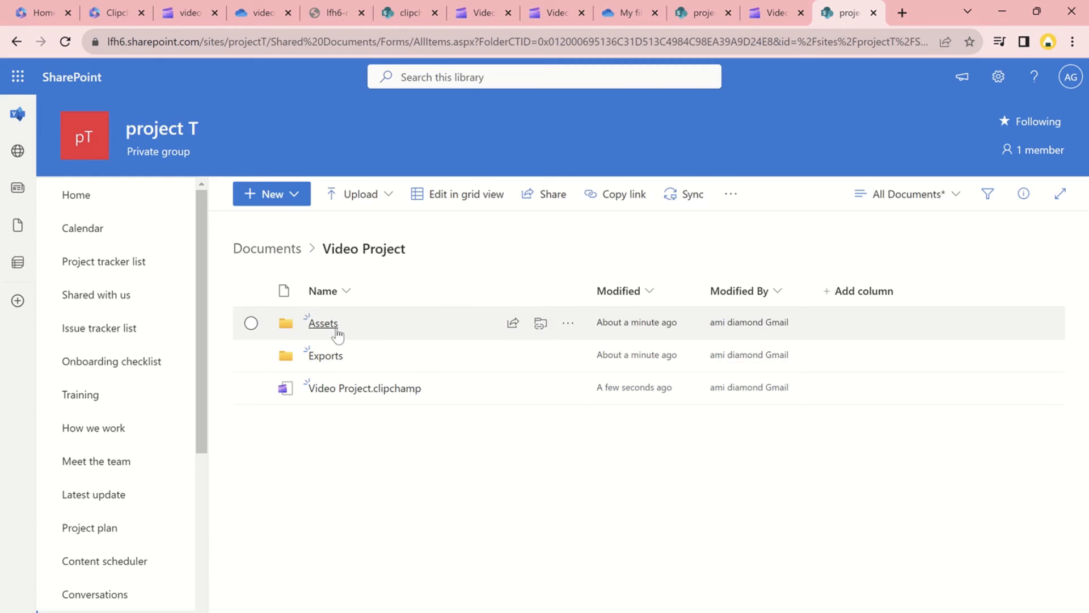
mouse_move(381, 331)
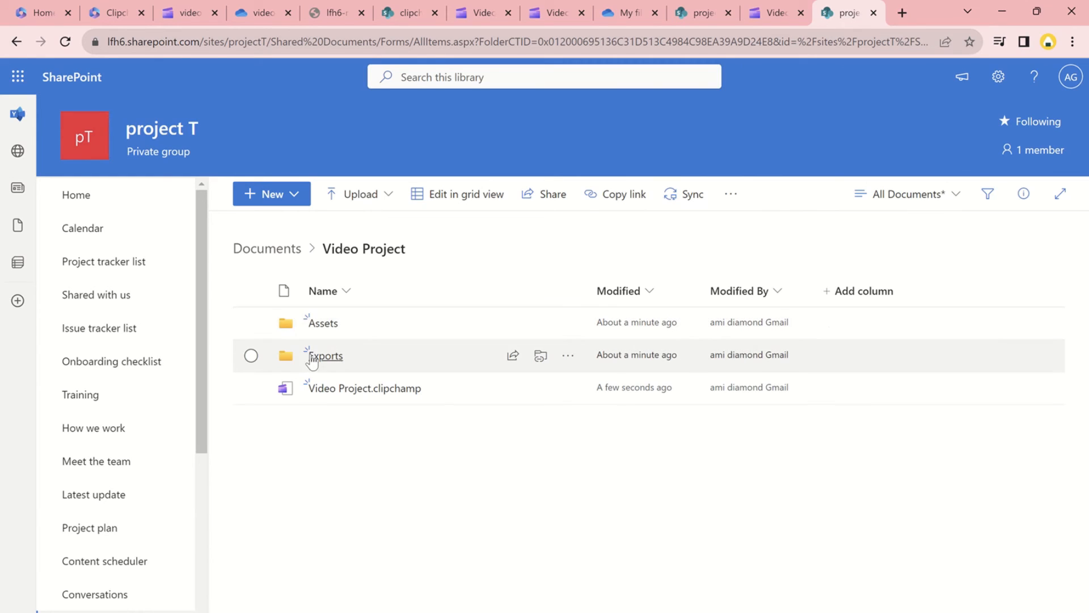
mouse_move(407, 473)
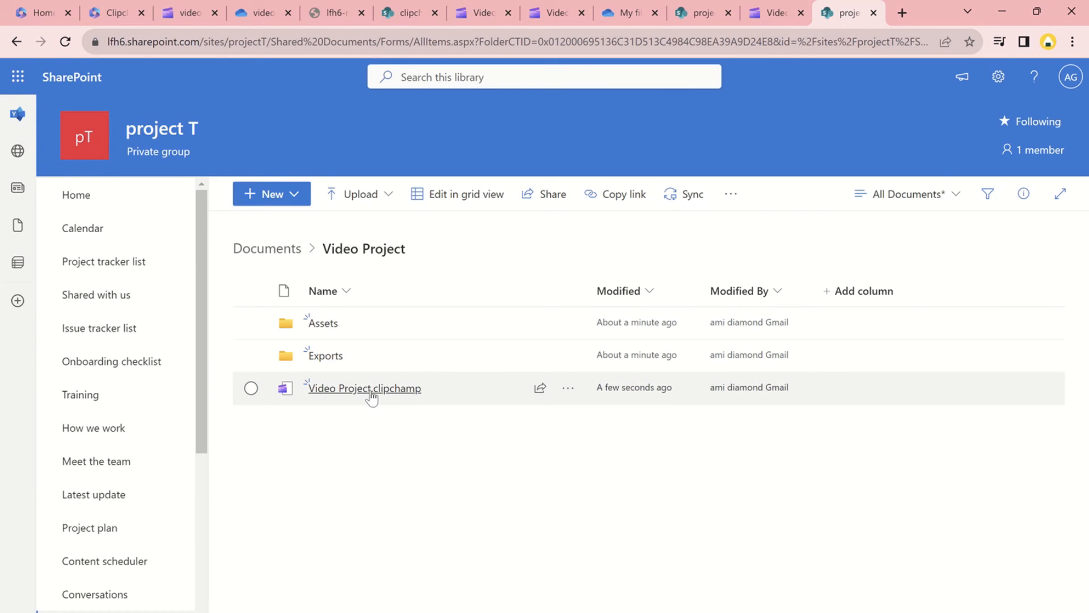
mouse_move(413, 529)
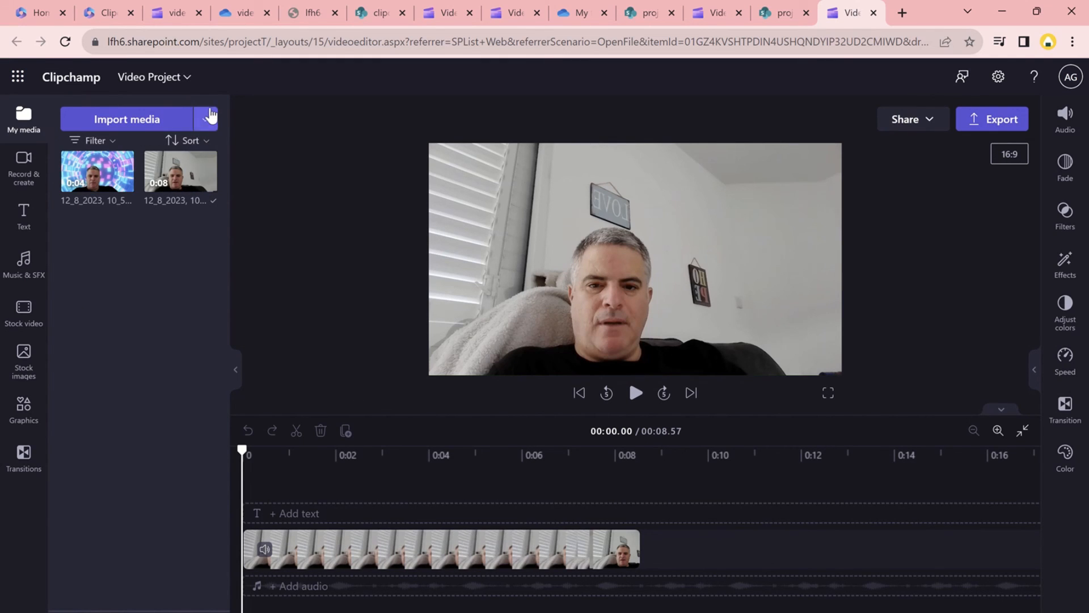
Import error_video.mp4 from OneDrive's teams - Media library 123 into the project.
left_click(205, 119)
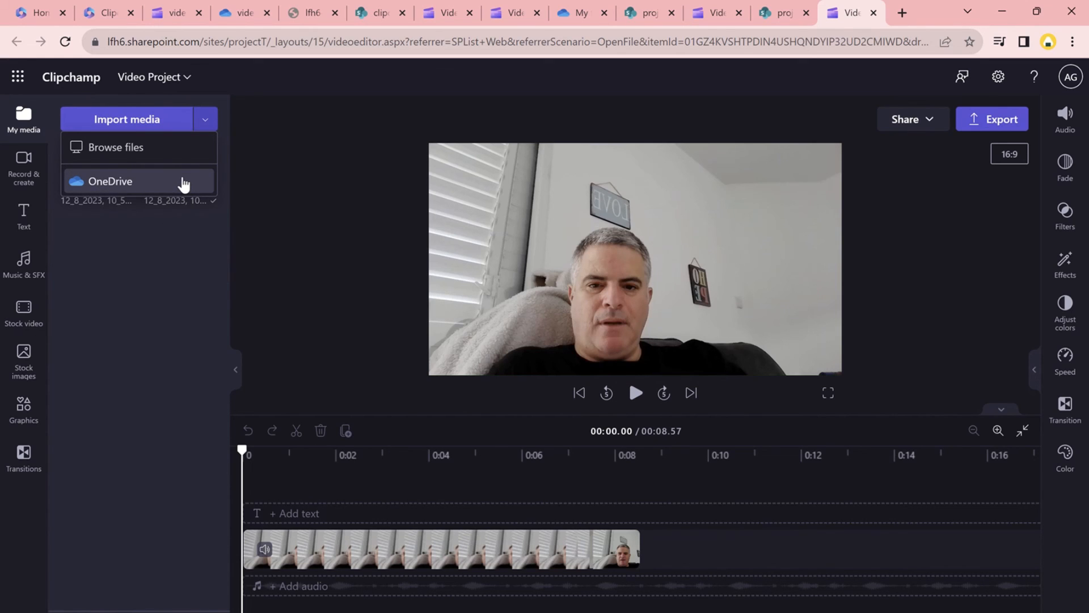
left_click(109, 182)
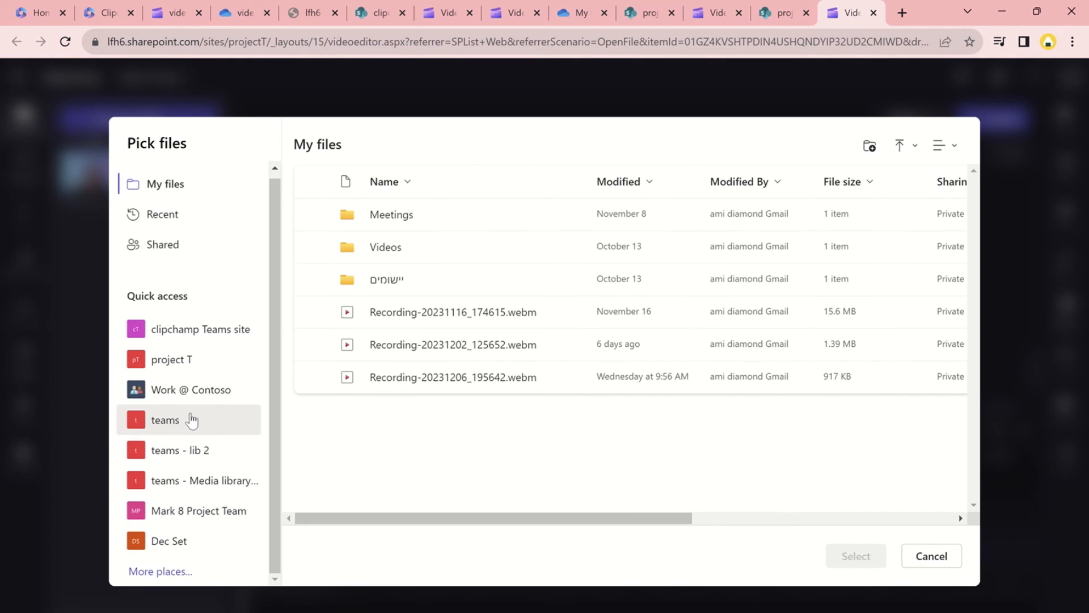
mouse_move(244, 480)
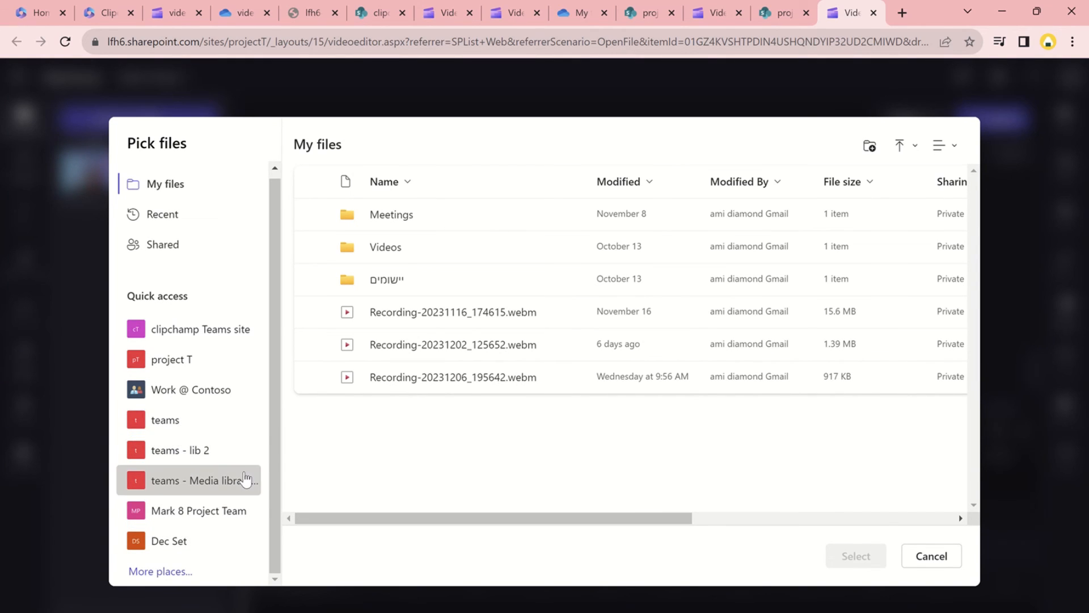
left_click(201, 480)
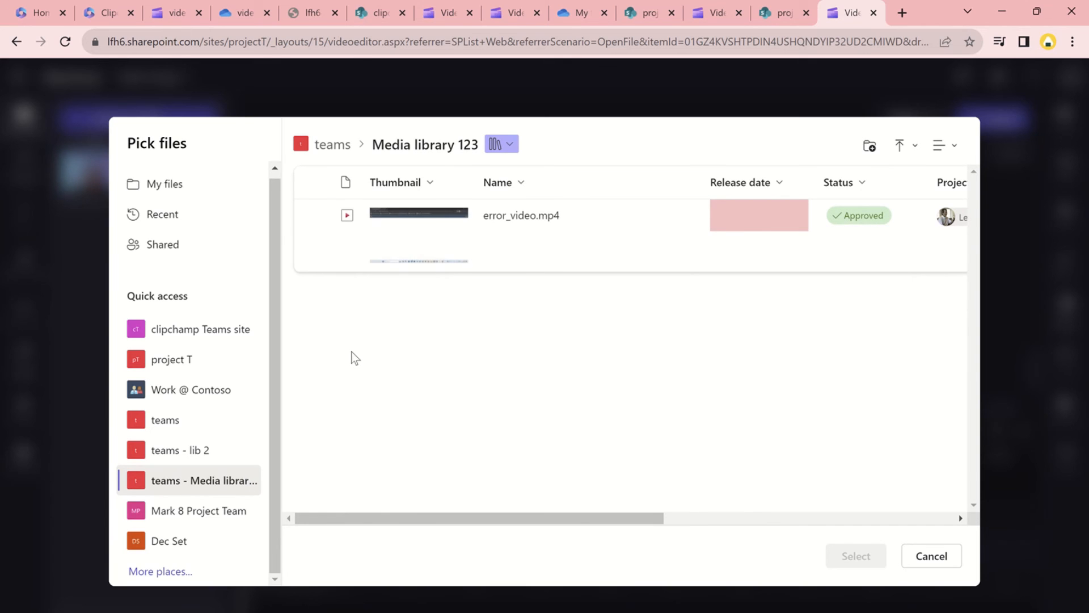
left_click(312, 214)
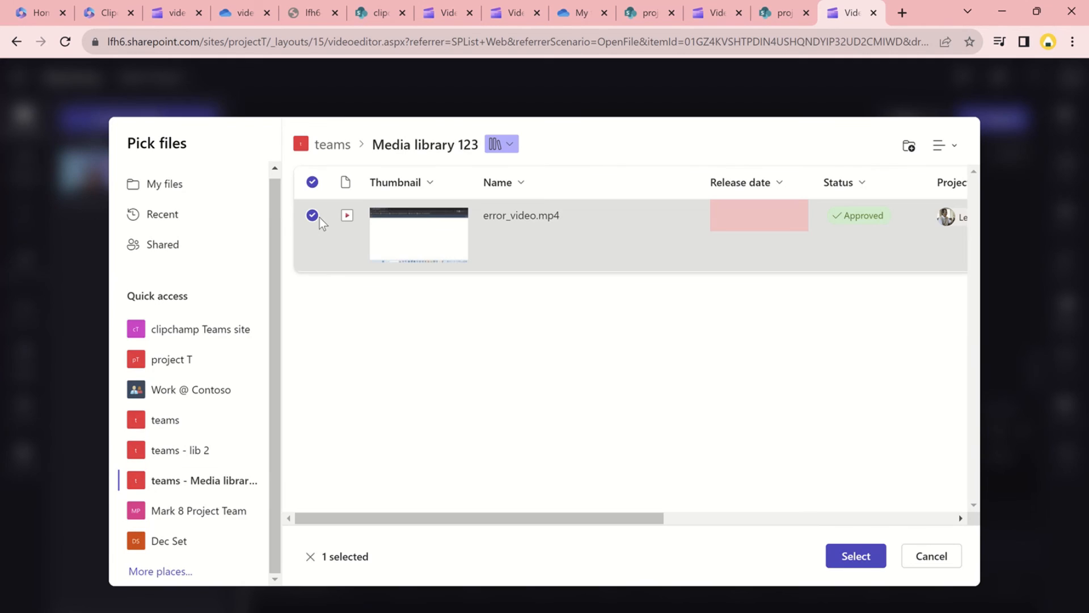
left_click(854, 556)
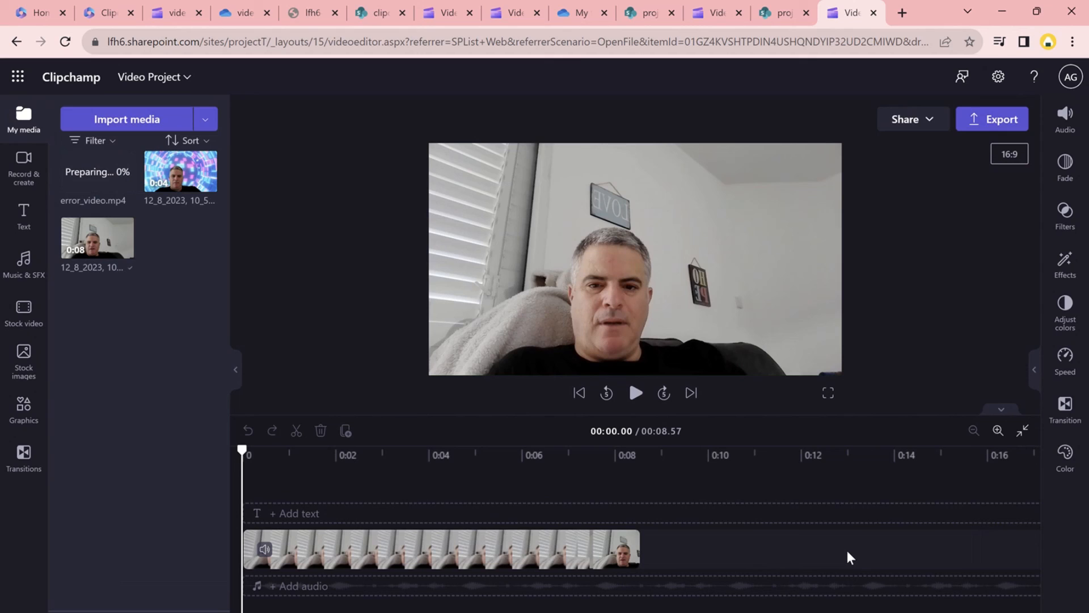